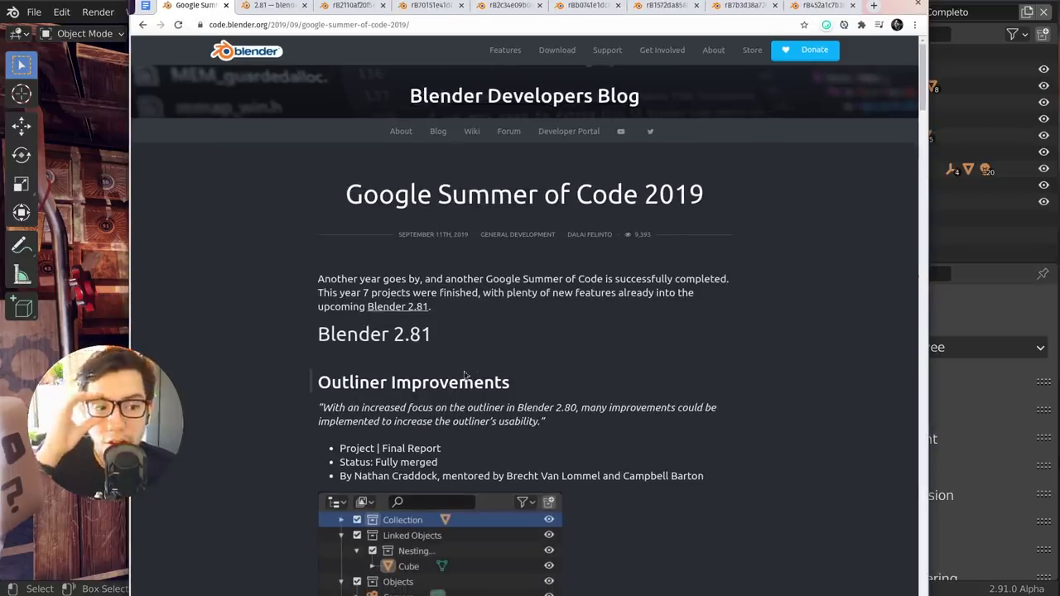
- Close the splash scene without saving and toggle the default cube in and out of Edit Mode
scroll("down", 3)
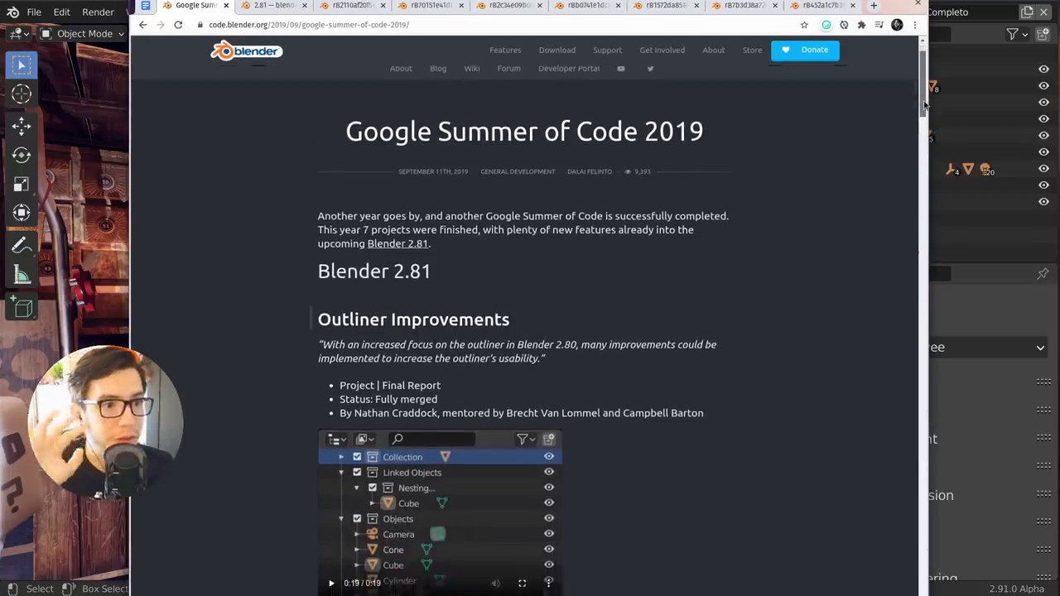
scroll("down", 3)
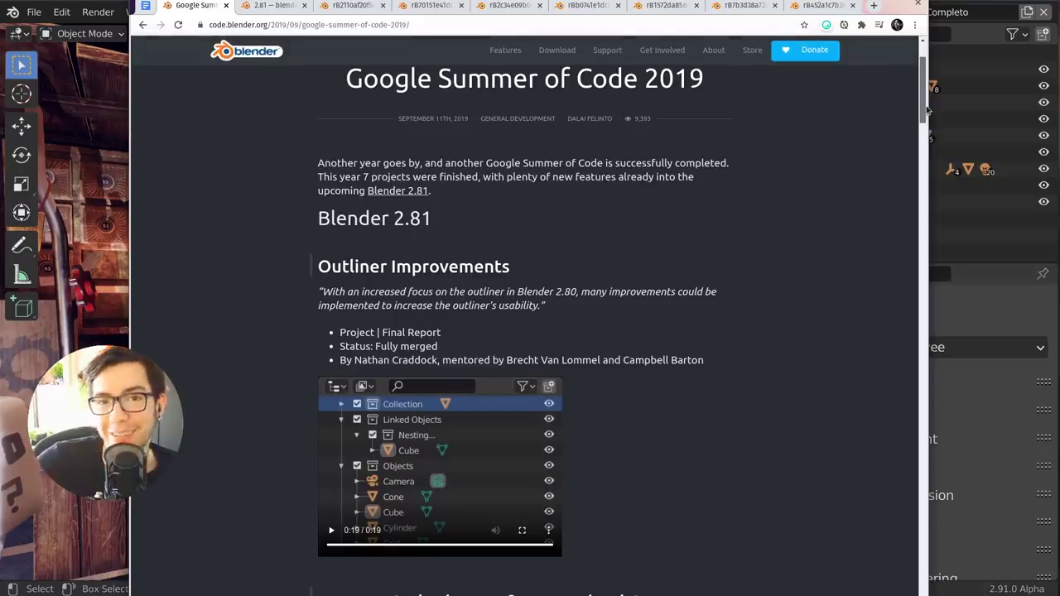
scroll("down", 3)
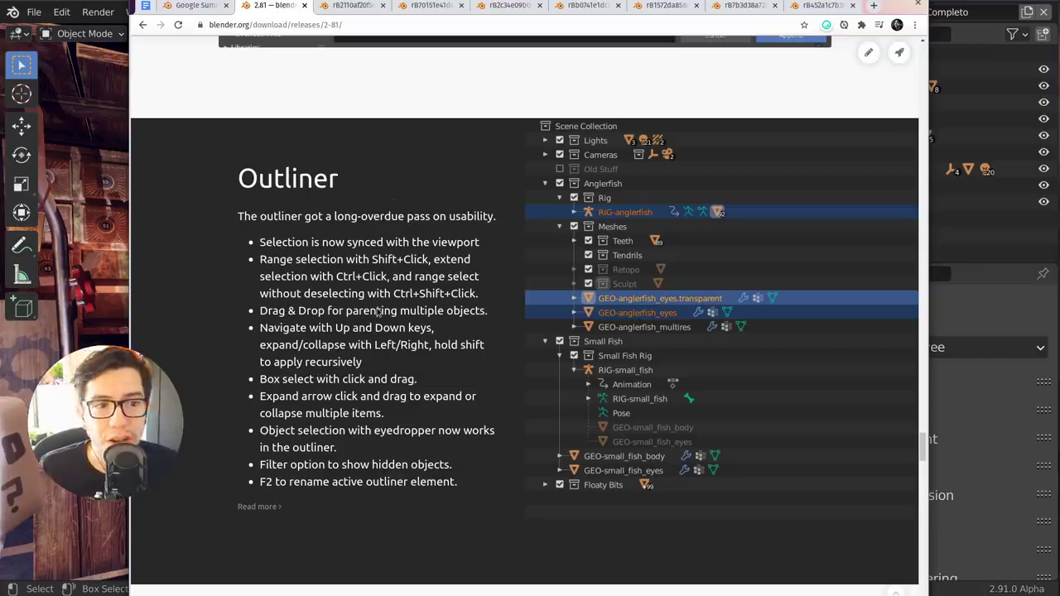
mouse_move(320, 348)
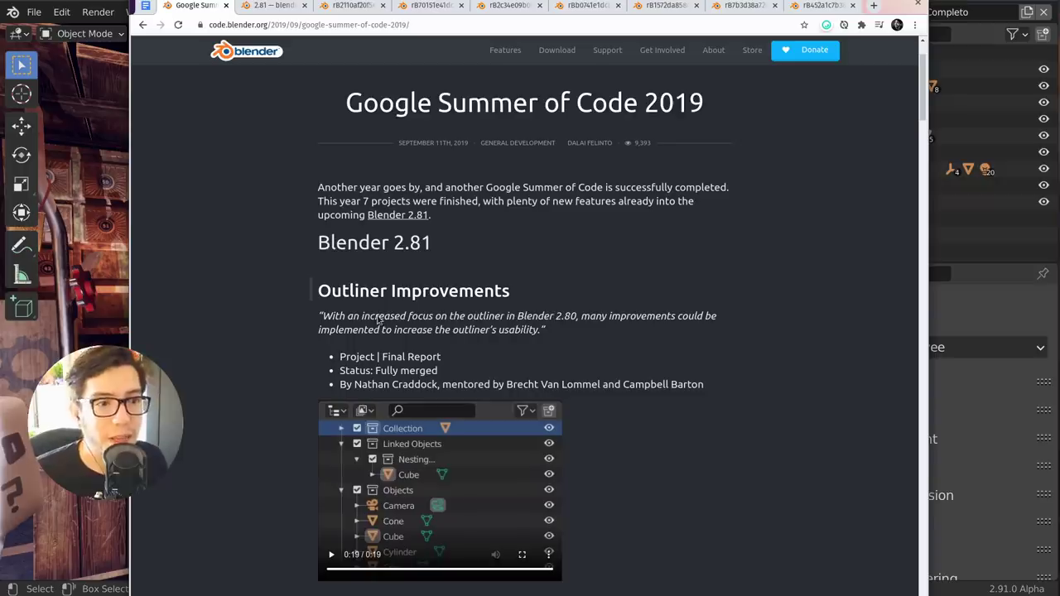
mouse_move(418, 393)
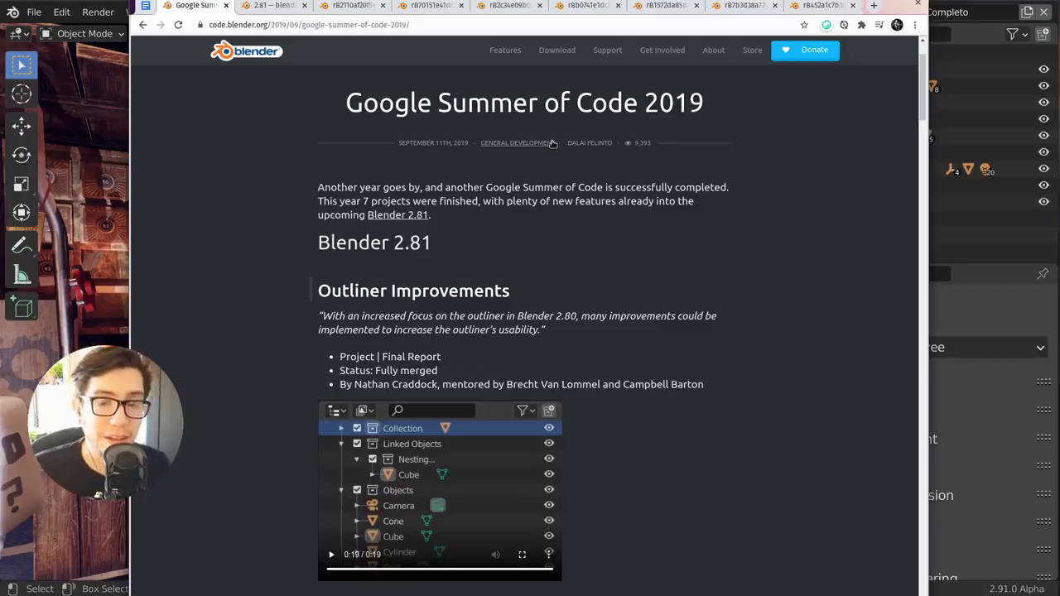
mouse_move(319, 134)
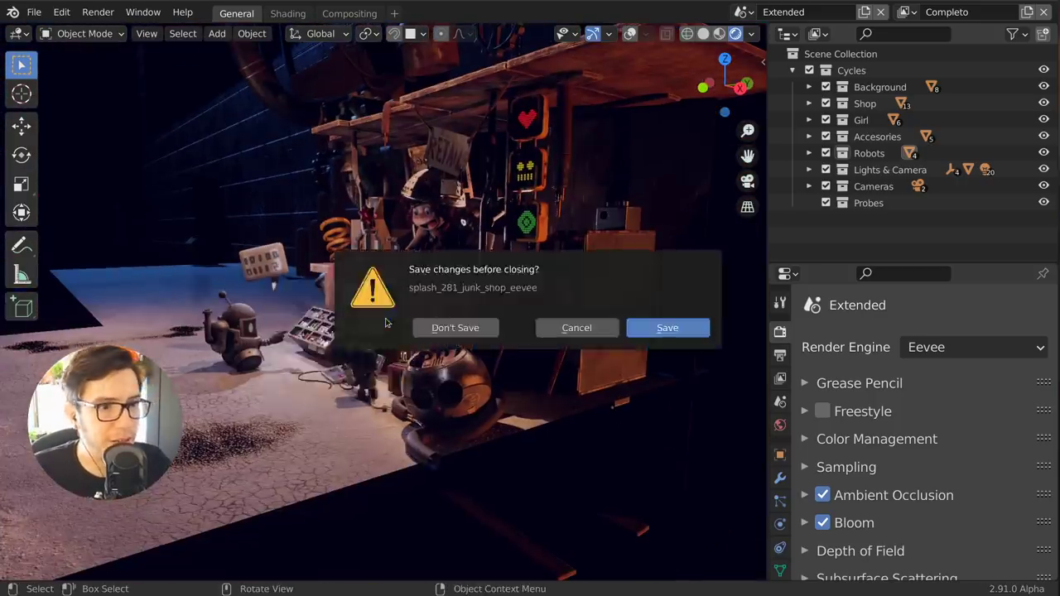
left_click(454, 328)
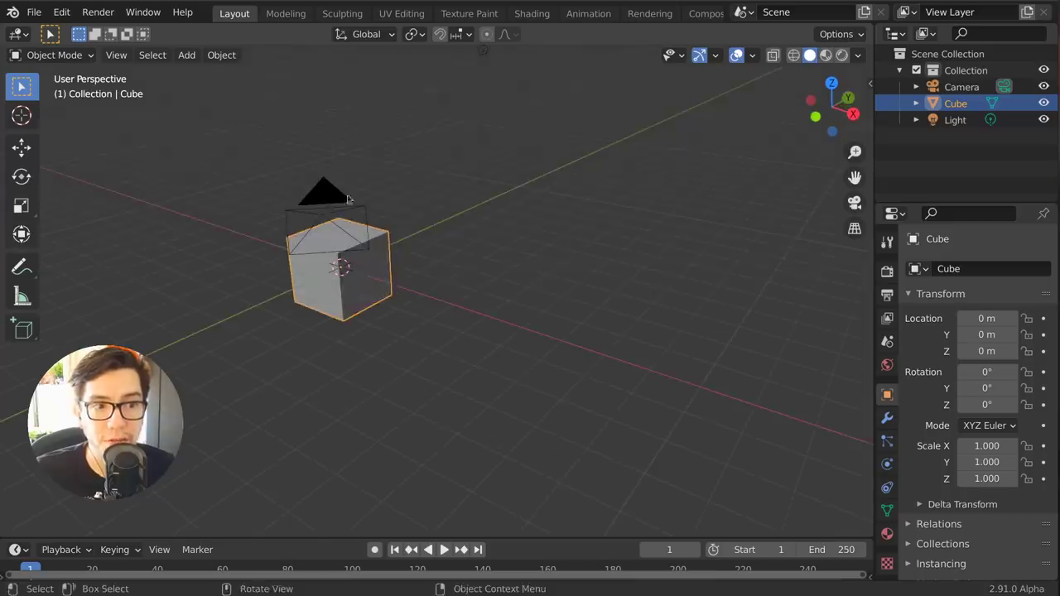
key("Tab")
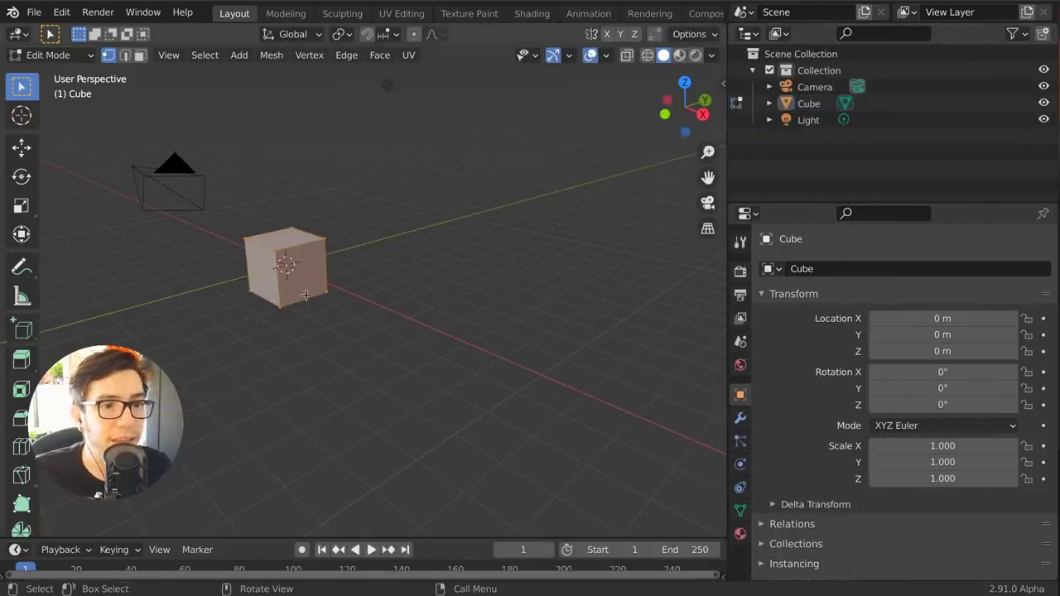
key("Tab")
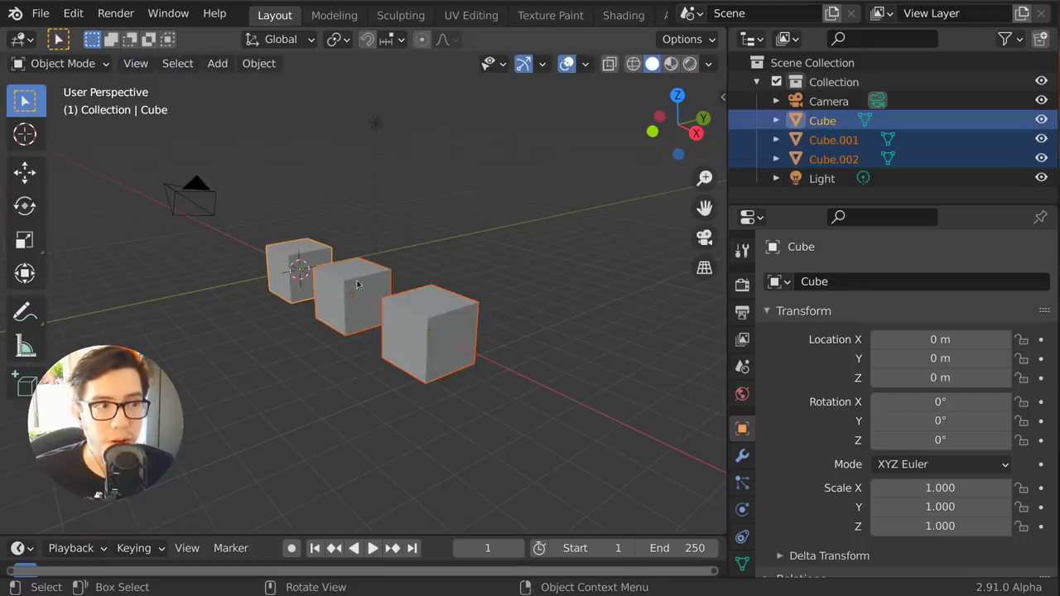
- Edit the three cubes together, making Cube.001, Cube.002 then Cube active, and return to Object Mode
key("Tab")
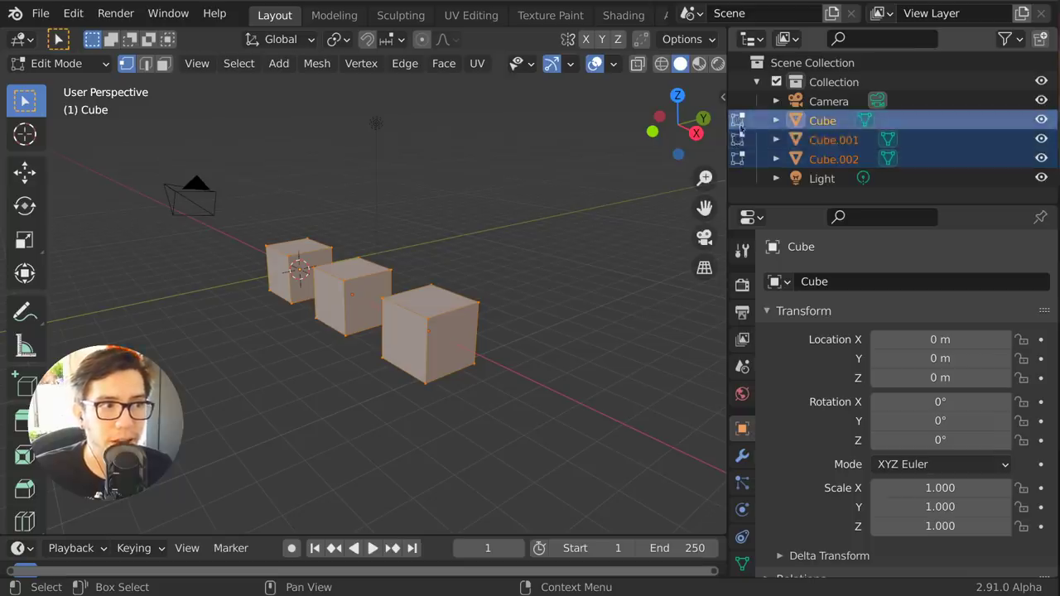
left_click(835, 139)
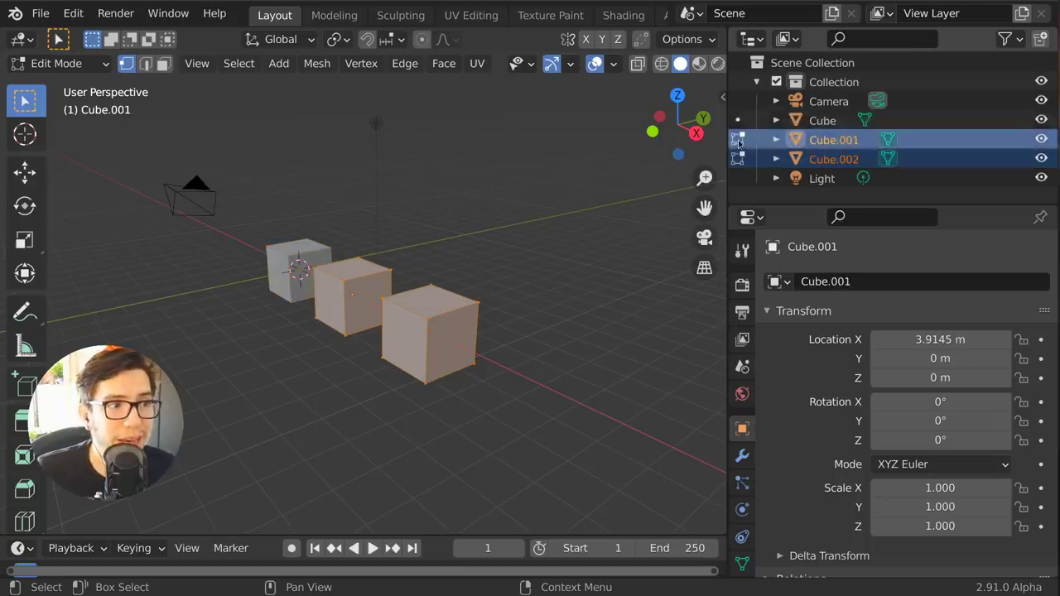
left_click(835, 159)
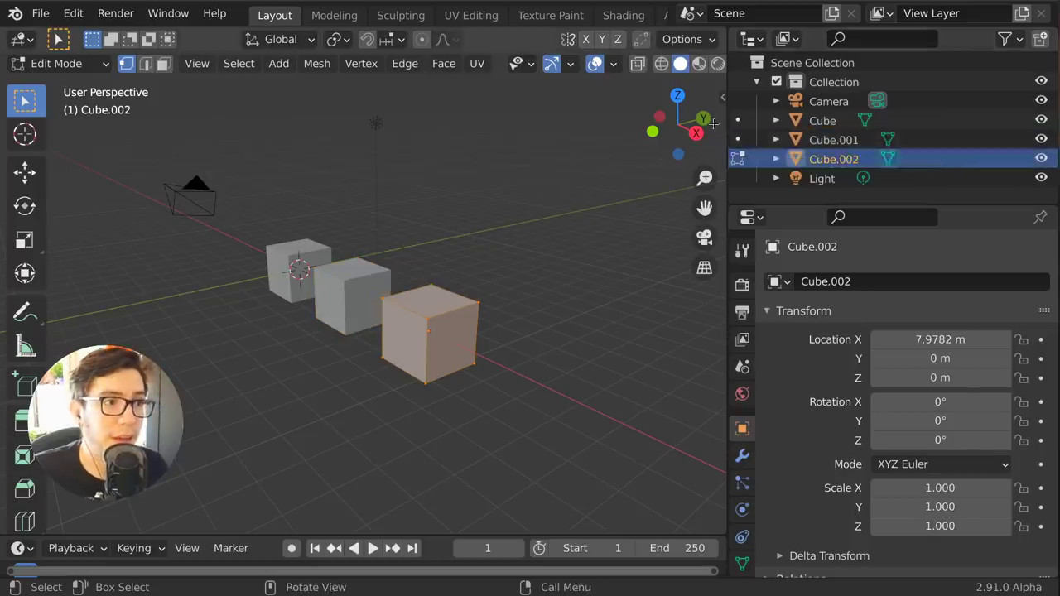
left_click(822, 119)
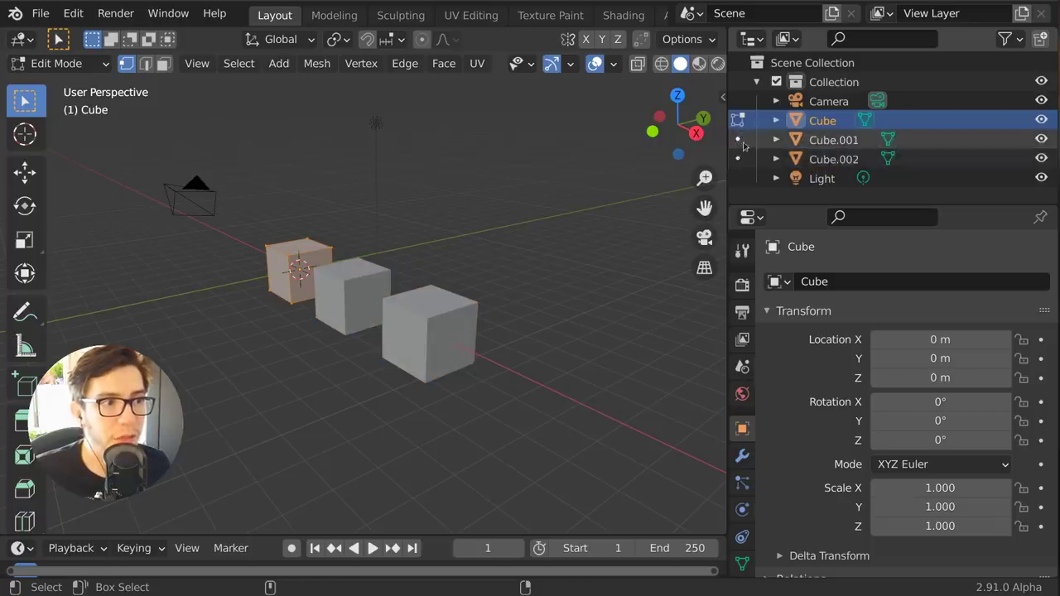
key("Tab")
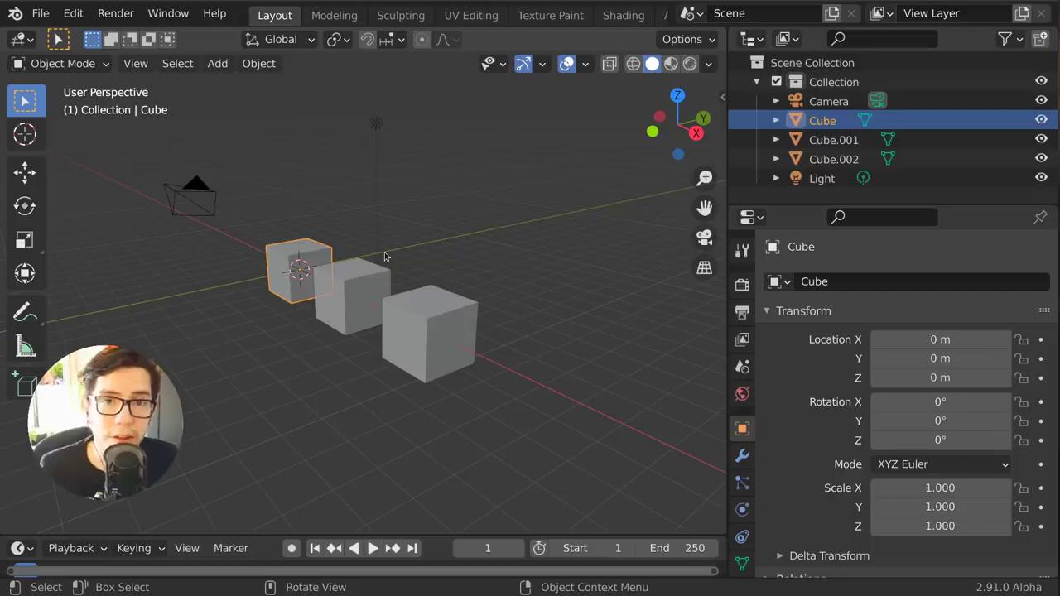
mouse_move(512, 259)
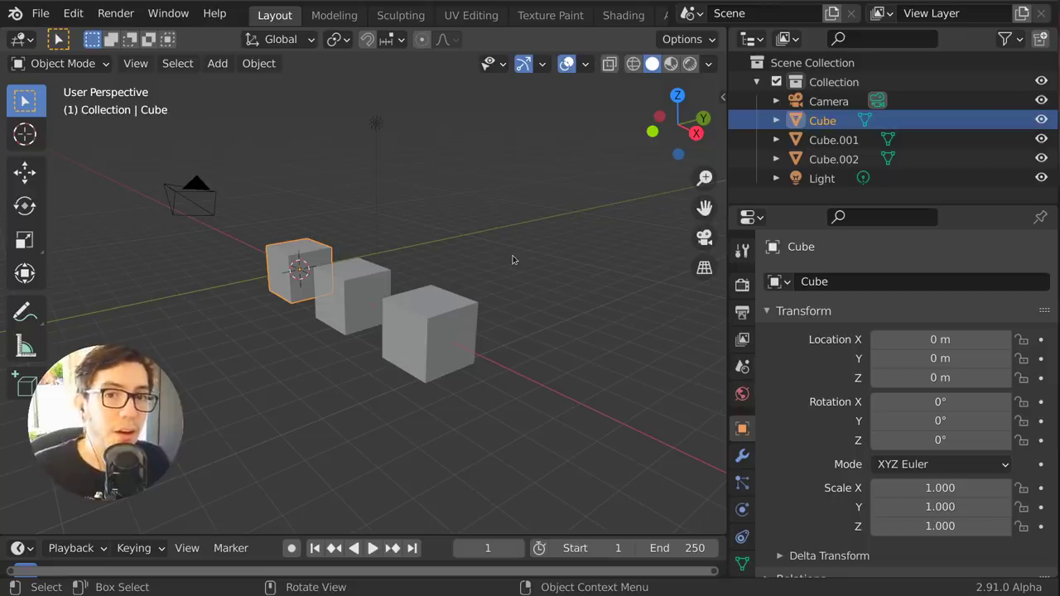
mouse_move(683, 328)
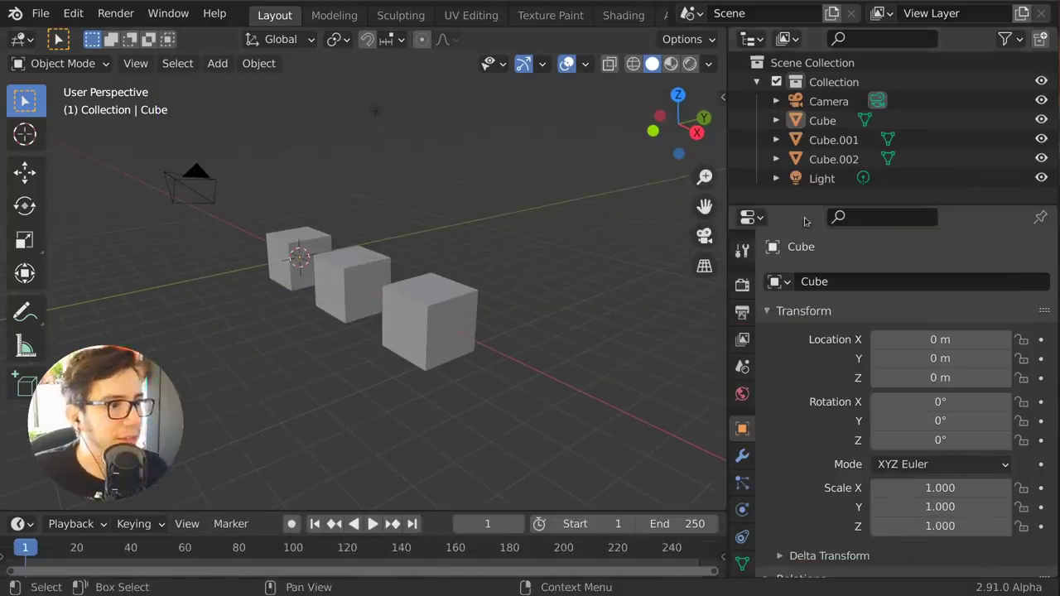
left_click(821, 179)
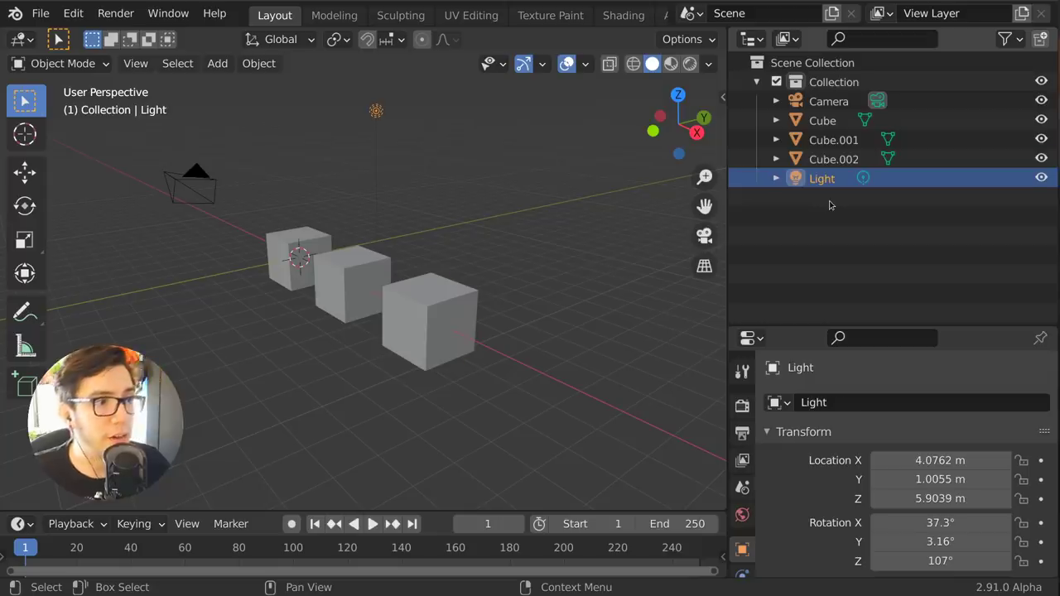
left_click(298, 257)
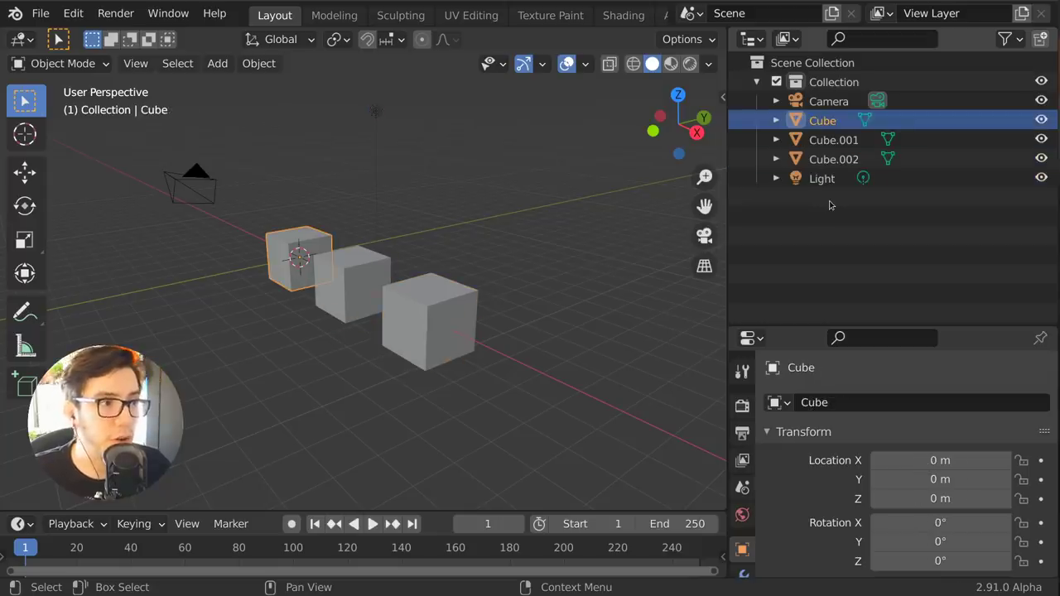
left_click(776, 121)
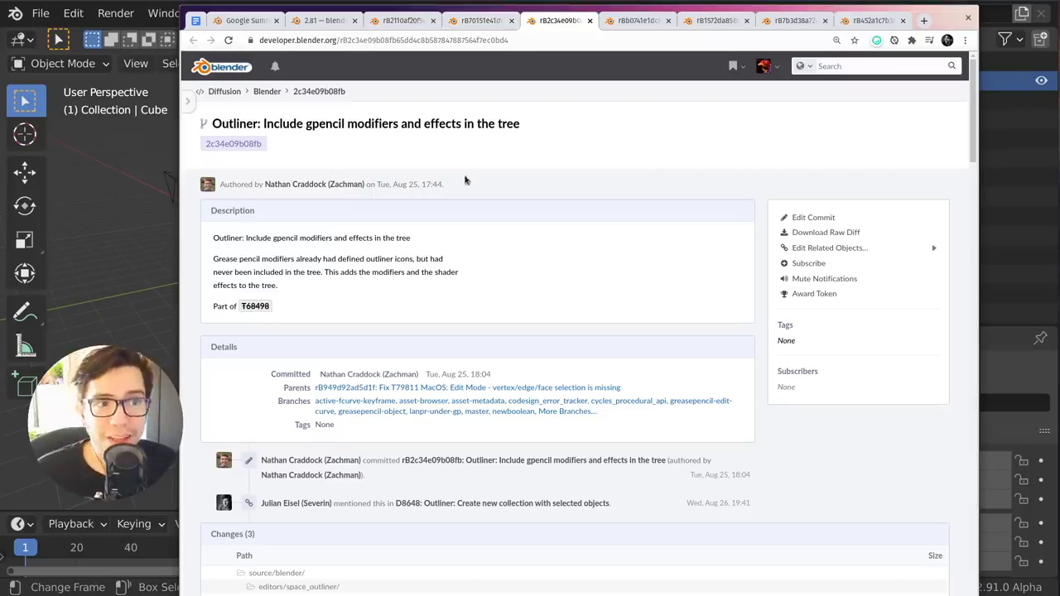
mouse_move(517, 207)
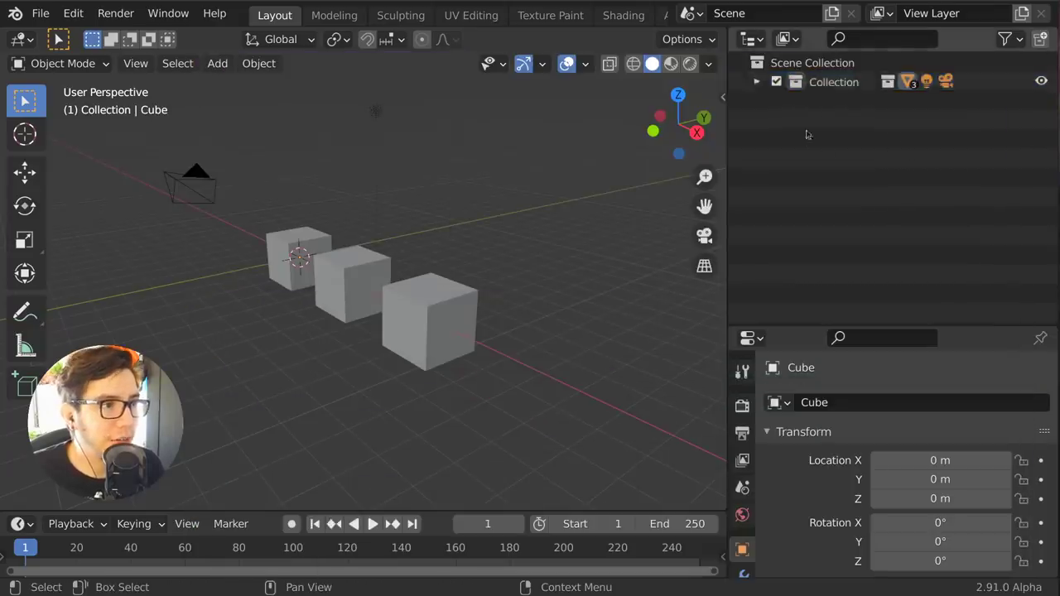
- Expand Collection and Cube to show Modifiers, add a grease pencil Monkey and give Suzanne a visual effect
left_click(756, 81)
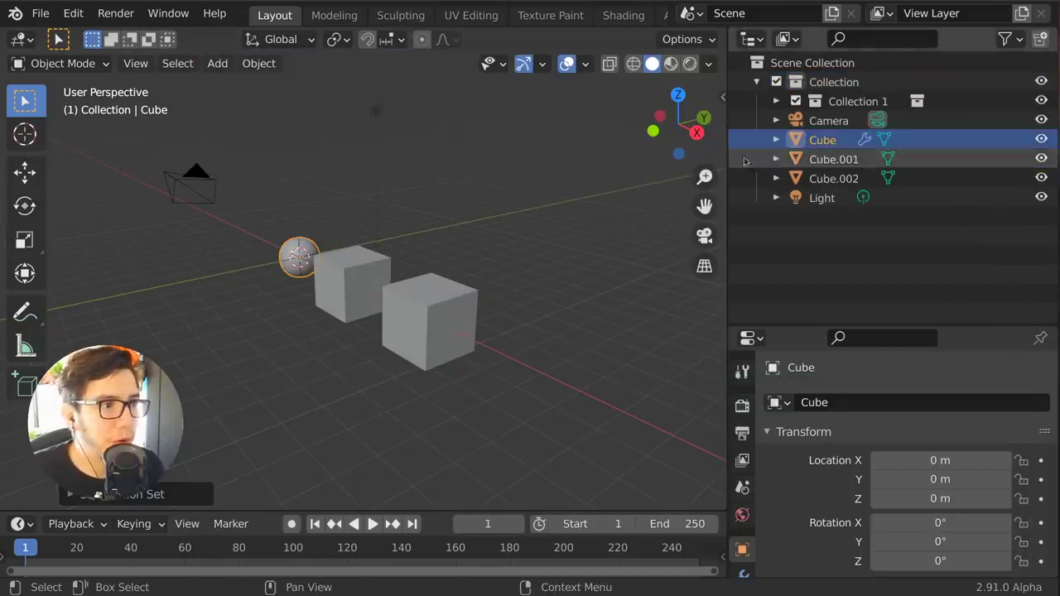
left_click(775, 139)
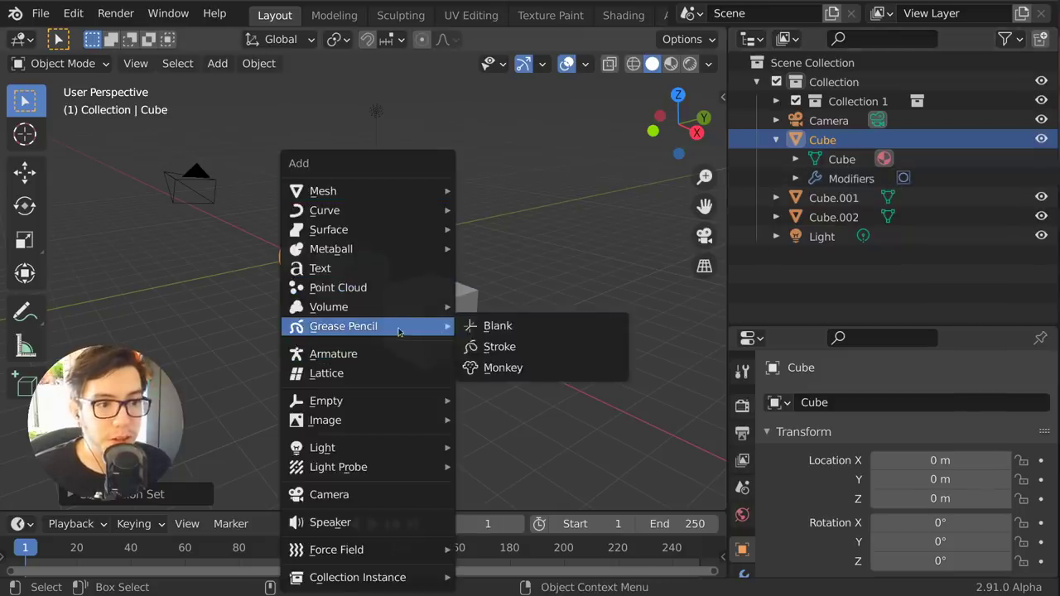
left_click(504, 368)
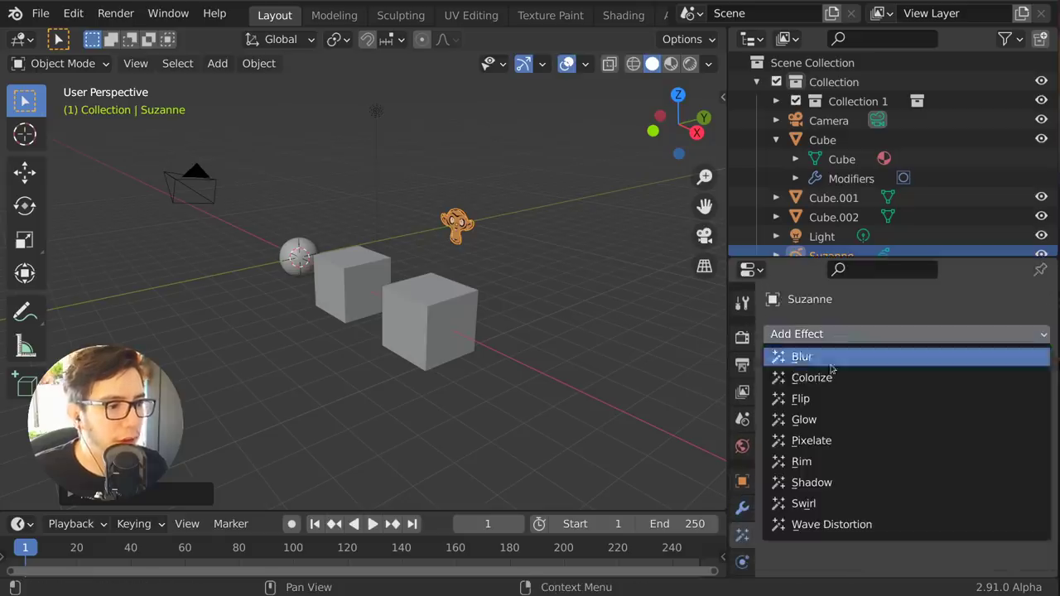
left_click(812, 377)
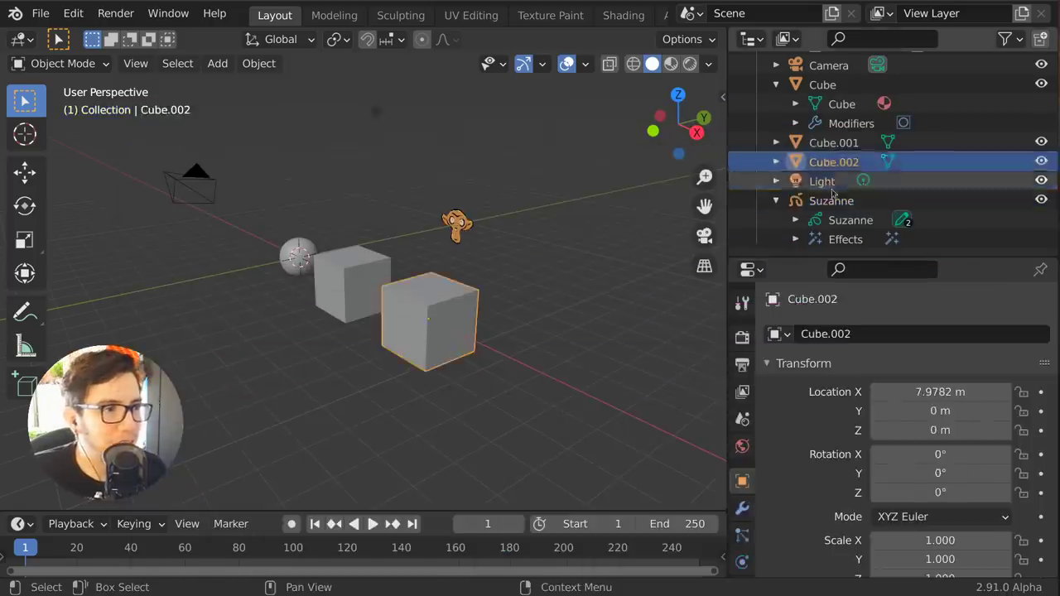
- Bring up the Outliner context menu for the selected Cube.001, Cube.002, Light and Suzanne
left_click(836, 143)
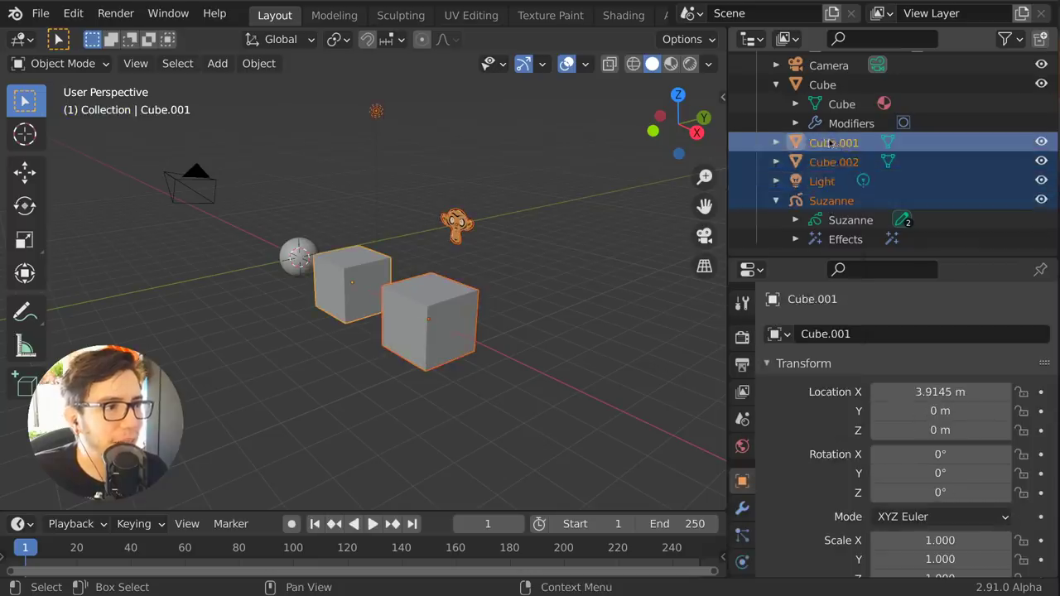
right_click(835, 142)
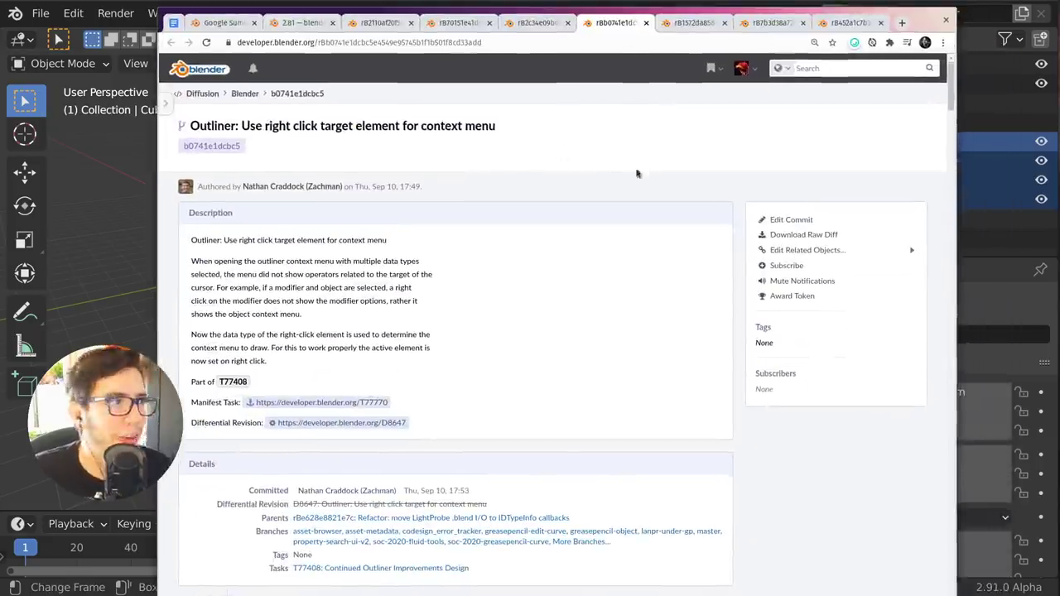
- Switch to the developer.blender.org commit for the Outliner drag and drop operator
left_click(693, 23)
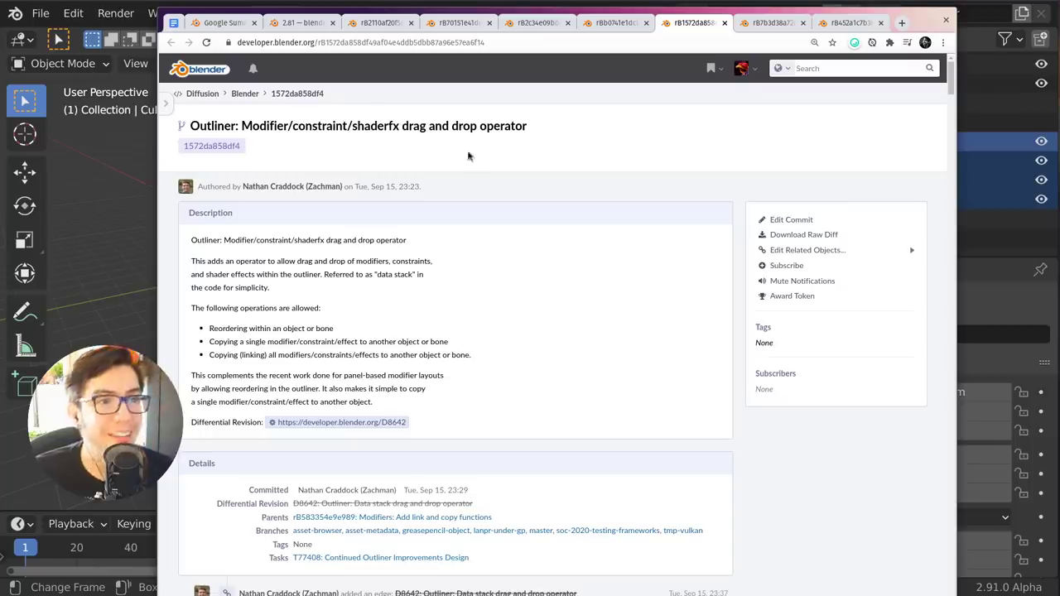
mouse_move(477, 184)
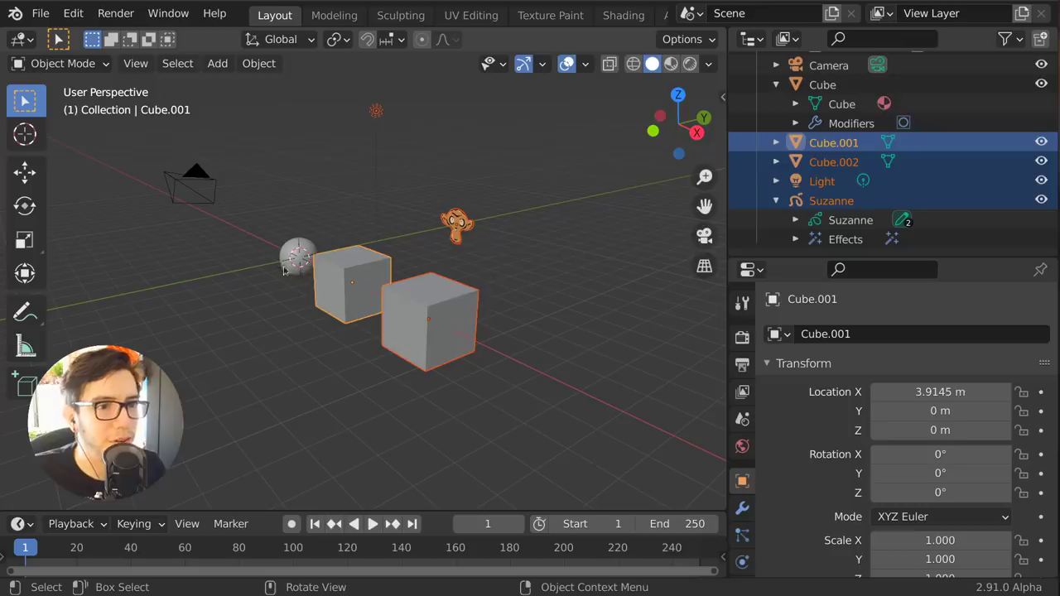
- Delete the Light and pick the Cube's Array modifier from its expanded Modifiers list for Suzanne.001
left_click(217, 63)
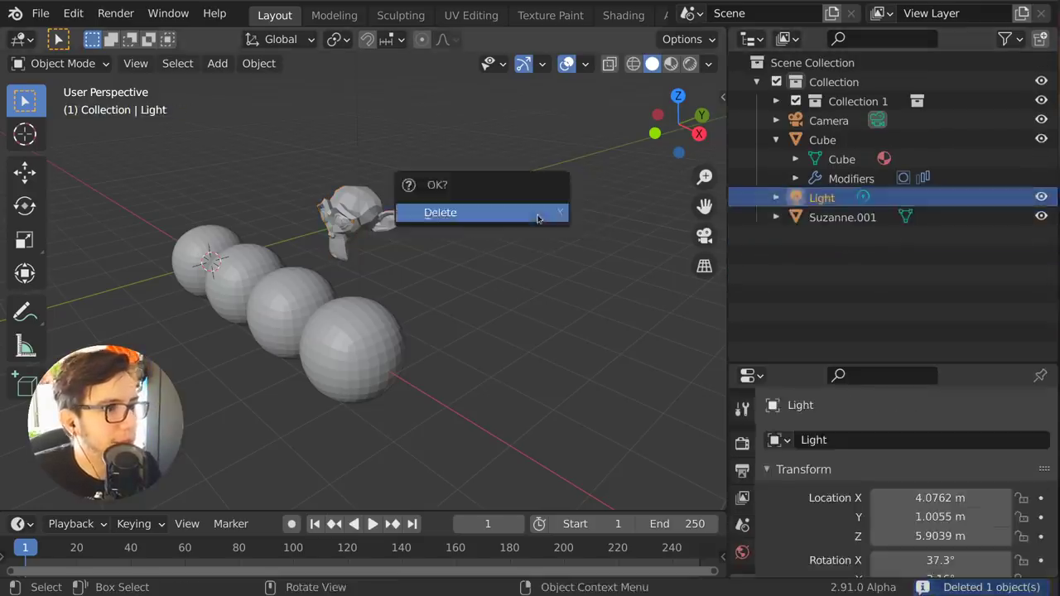
left_click(440, 213)
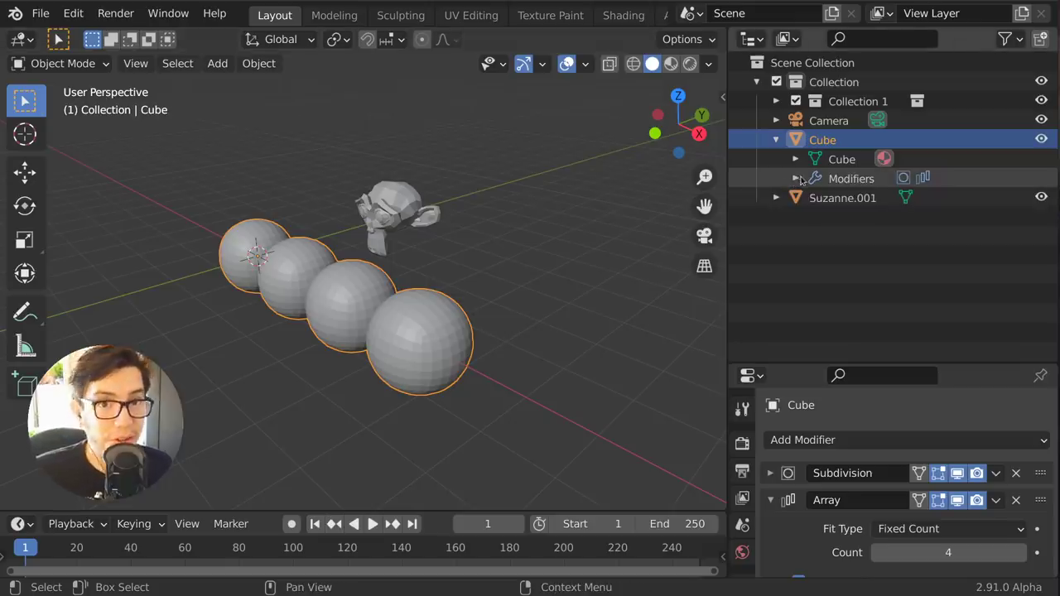
left_click(796, 179)
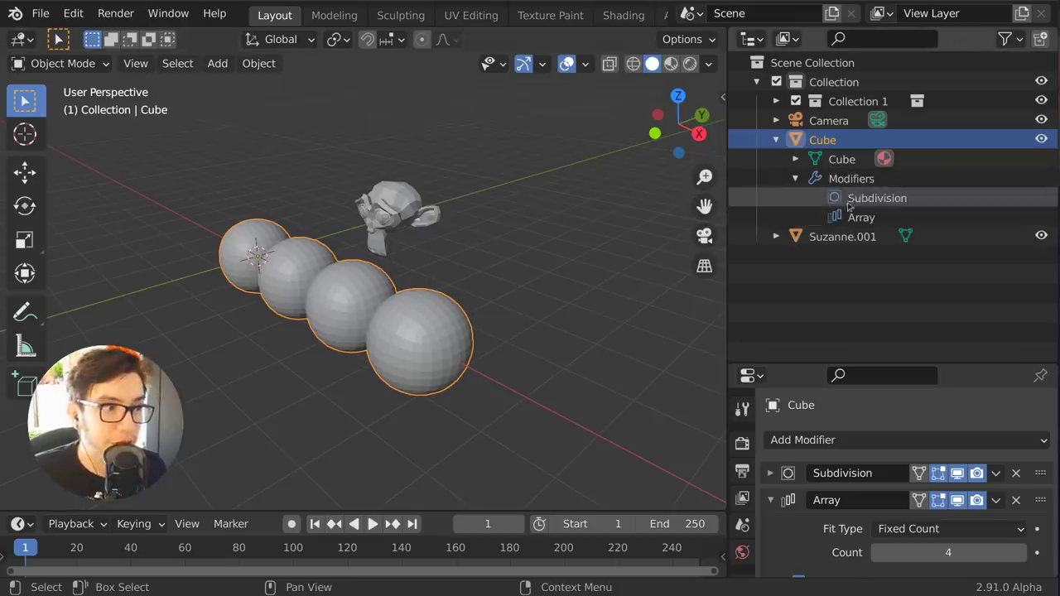
left_click(861, 217)
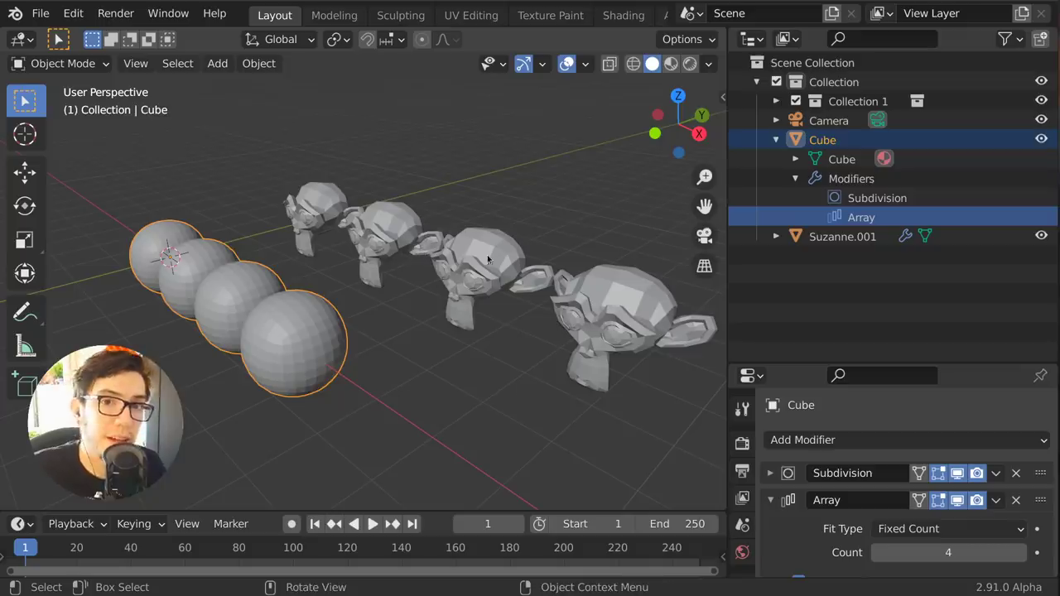
mouse_move(509, 354)
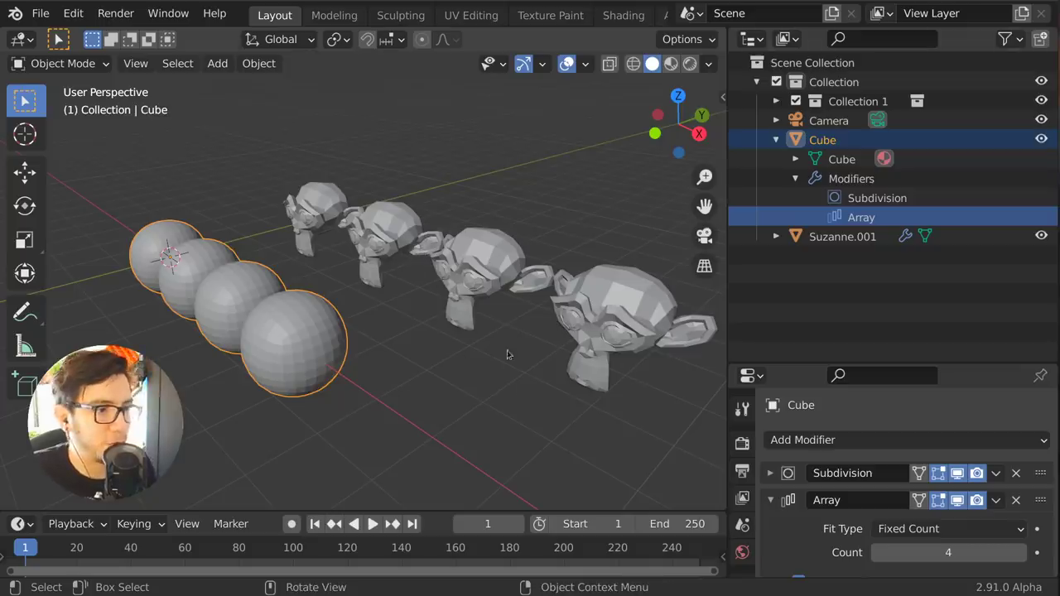
mouse_move(533, 318)
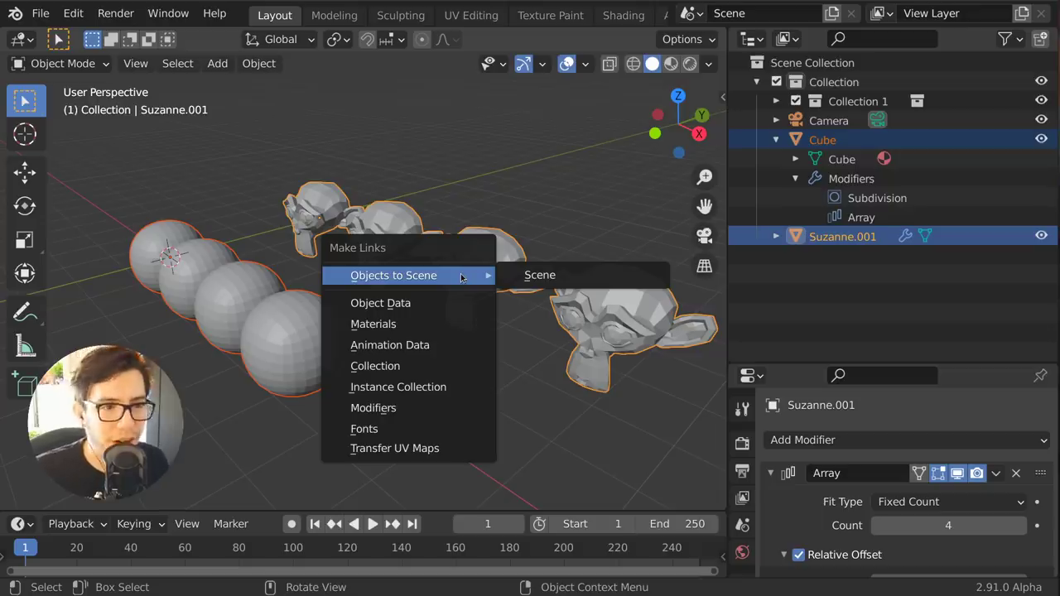
- Dismiss the Make Links options and move on to the drag and drop commit page
left_click(540, 275)
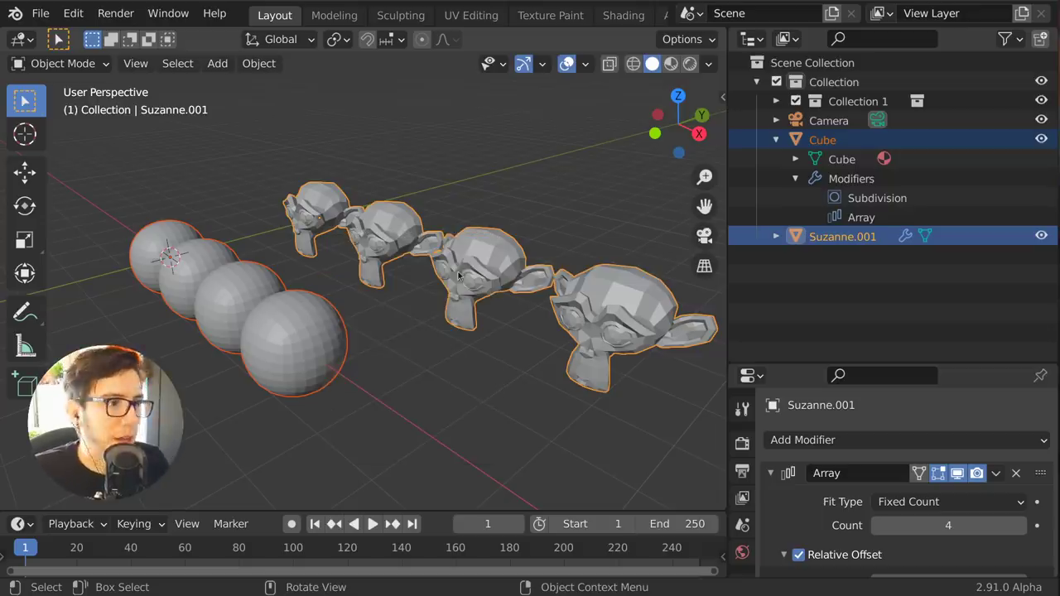
left_click(679, 462)
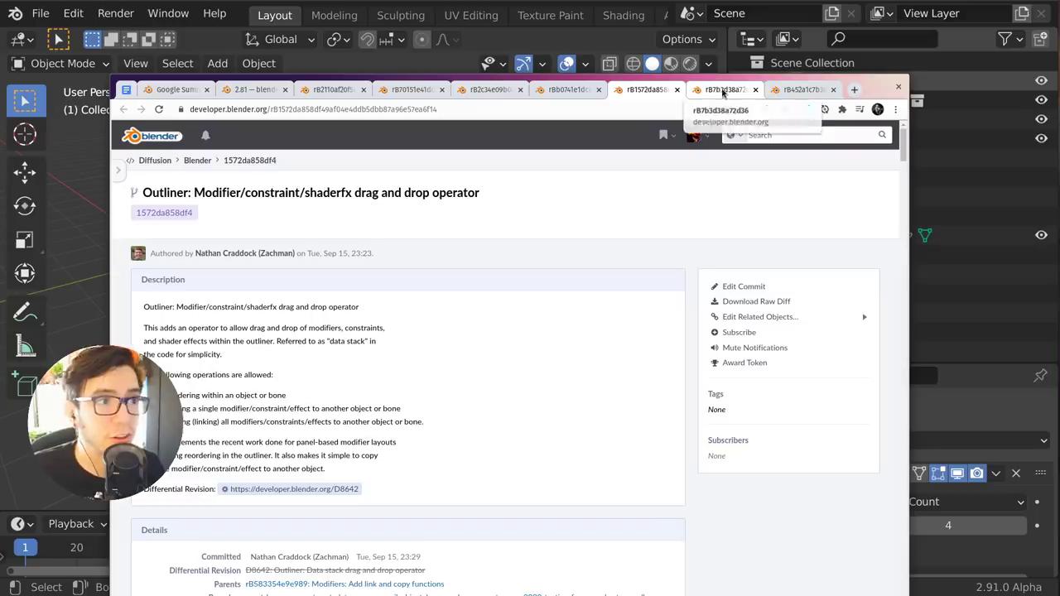
left_click(720, 89)
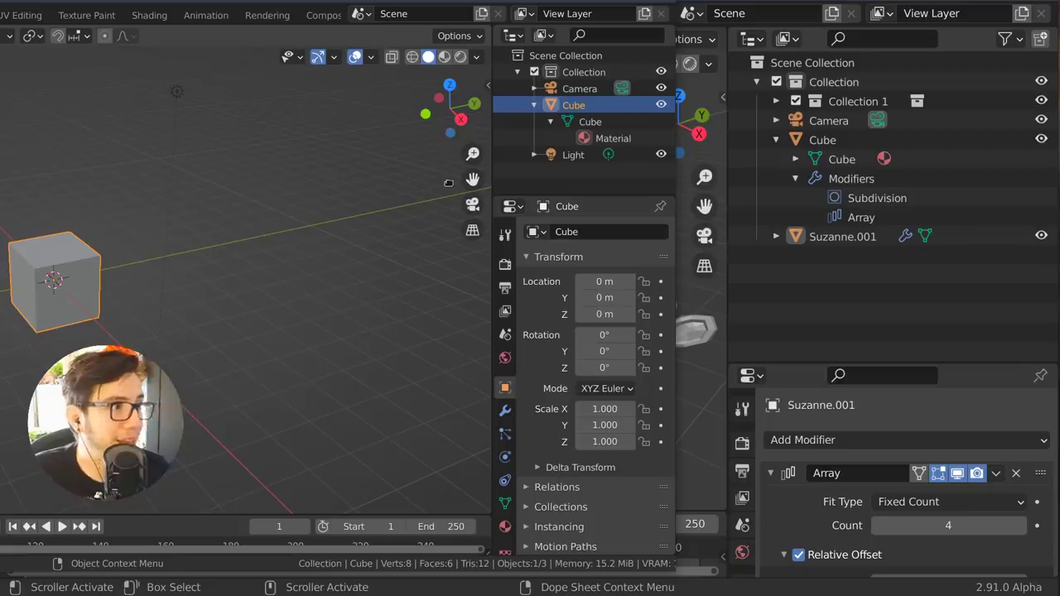
- Add nested New Collections under Collection 1 down to Collection 1 1 1 1 plus Collection 1 2
left_click(537, 106)
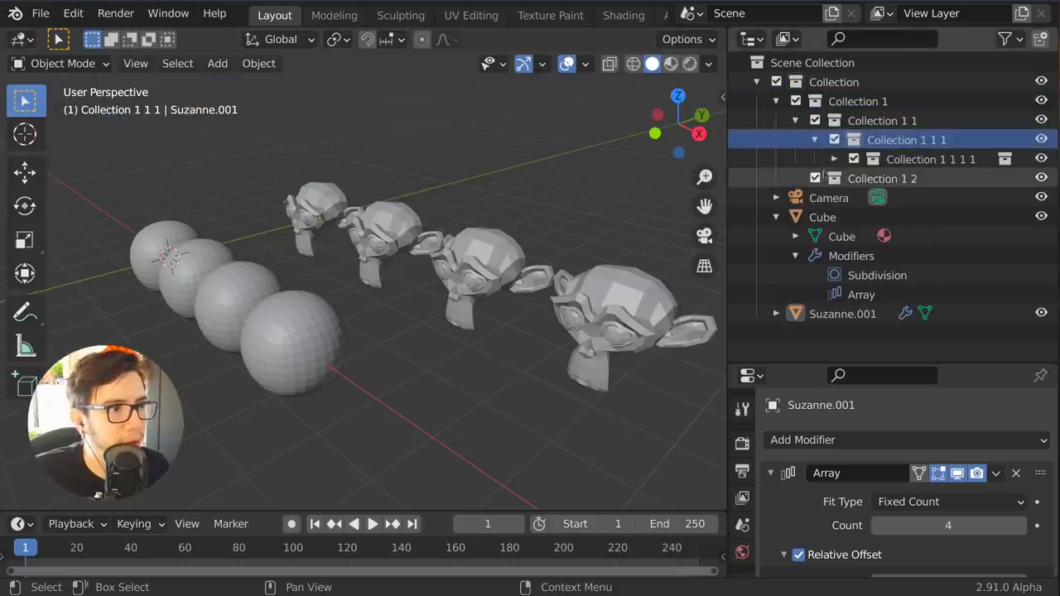
left_click(835, 159)
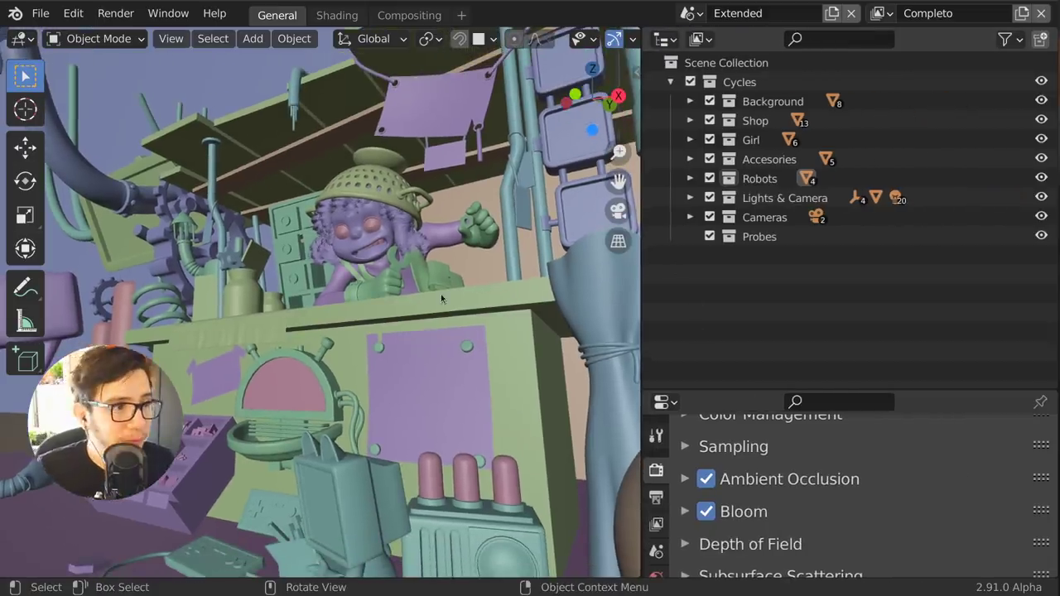
- Set Color Tags on the Background and Shop collections and select Robots for tagging
left_click(759, 179)
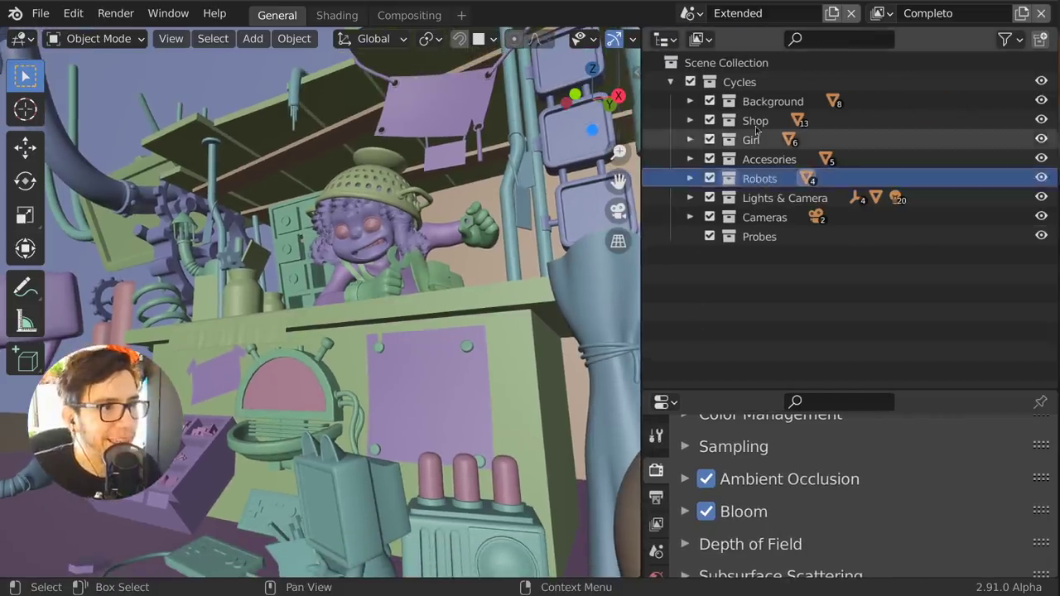
left_click(773, 101)
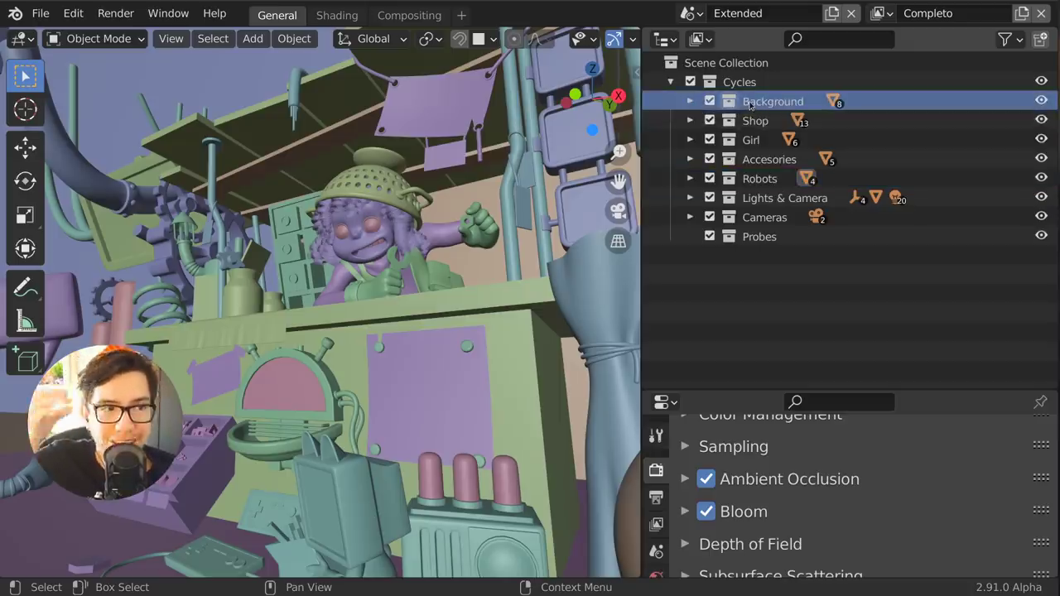
right_click(773, 101)
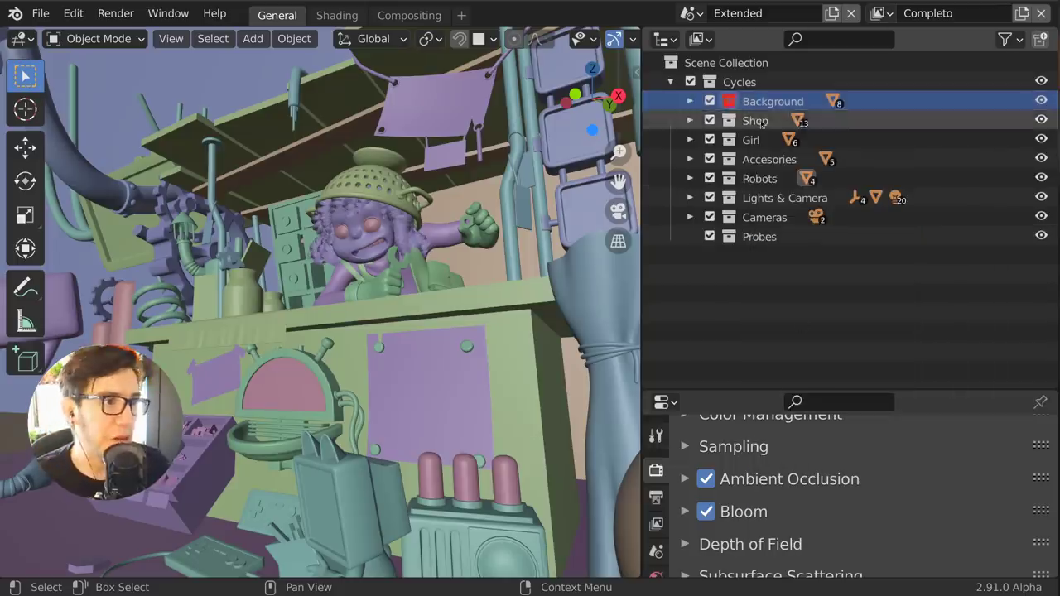
left_click(755, 120)
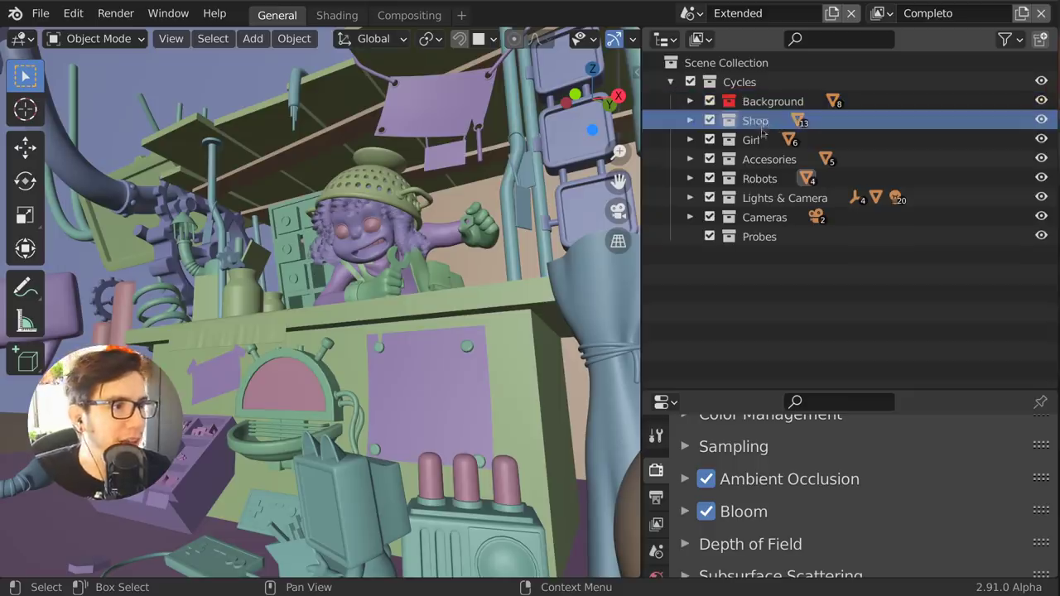
right_click(753, 140)
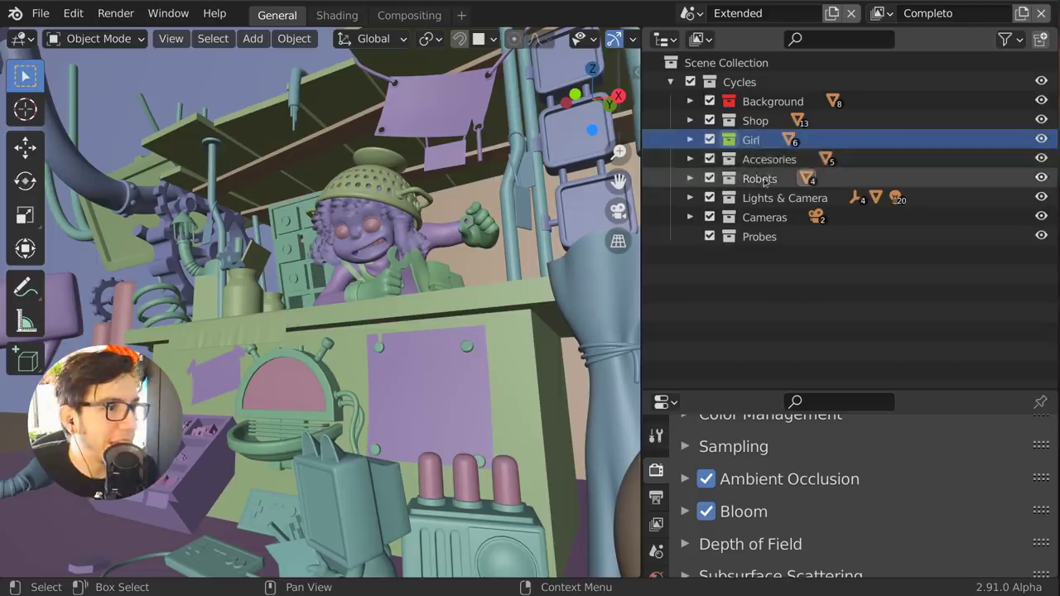
left_click(759, 179)
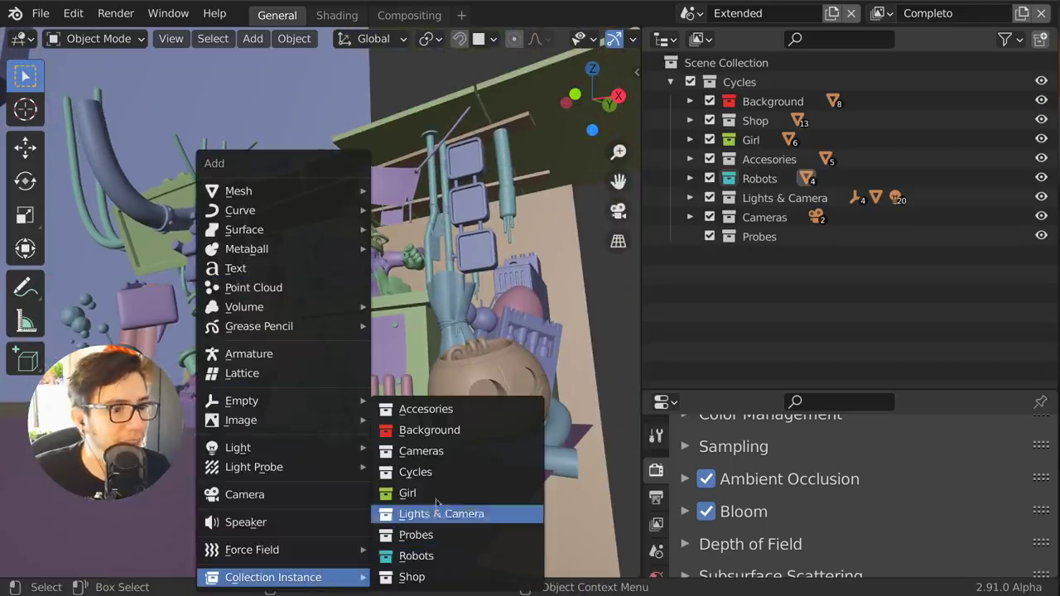
mouse_move(429, 430)
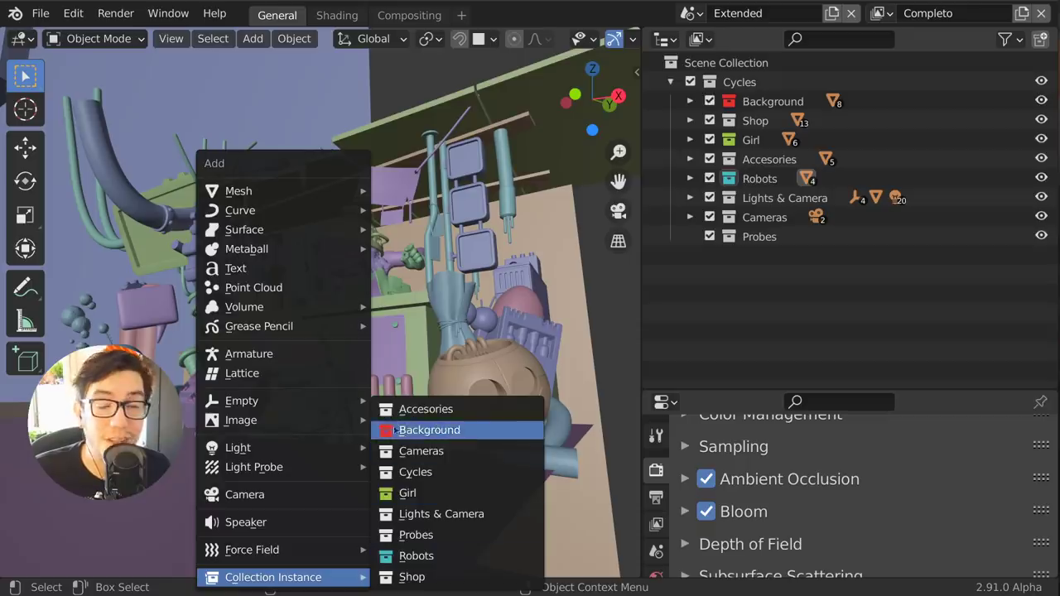
mouse_move(421, 451)
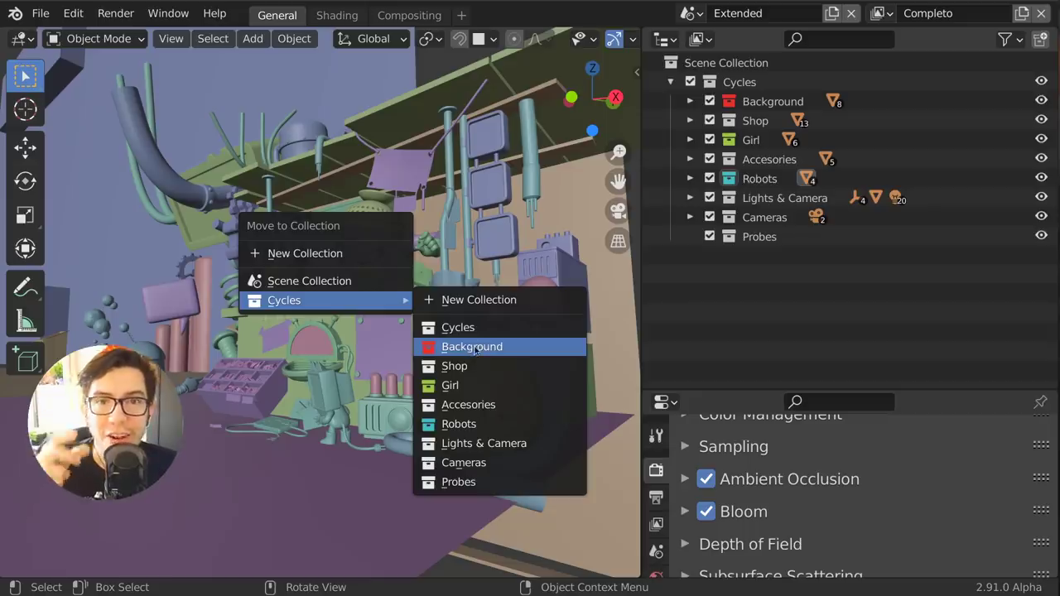
mouse_move(460, 424)
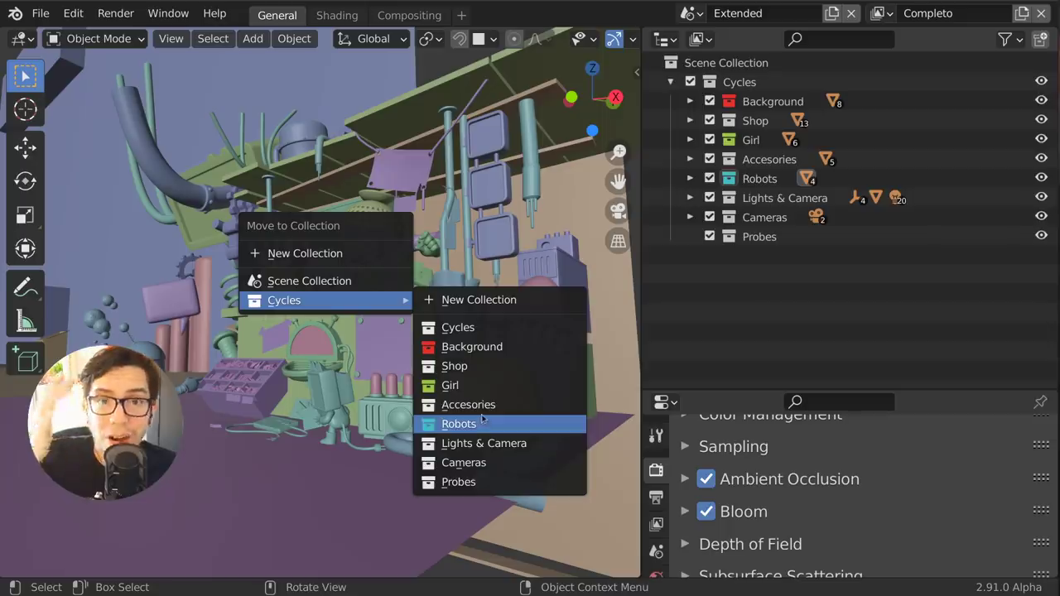
mouse_move(450, 384)
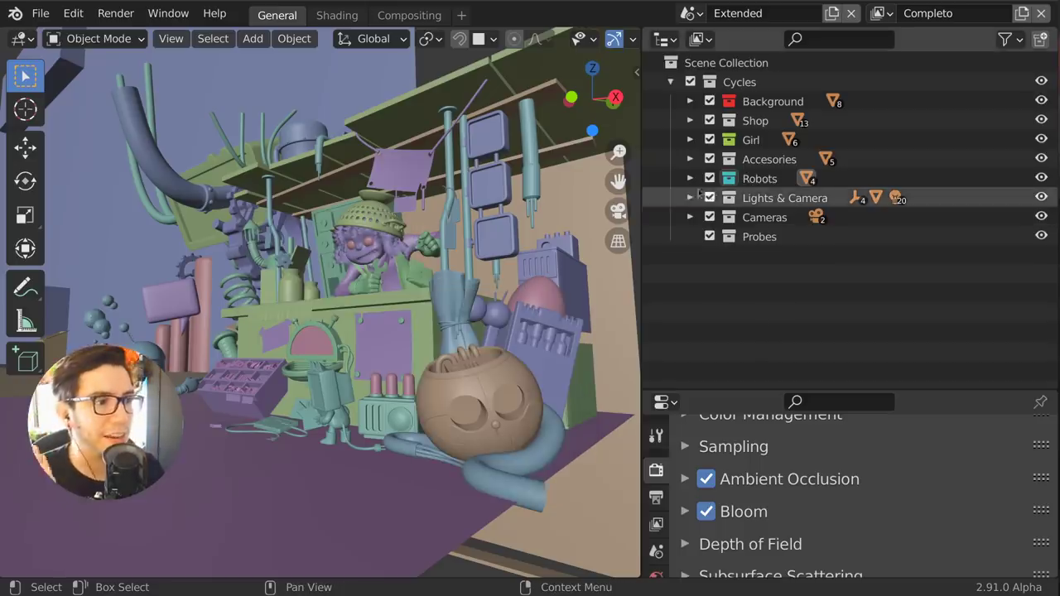
- Drag the Robots collection into Girl, collapse it, then drag Girl into Background
left_click(690, 179)
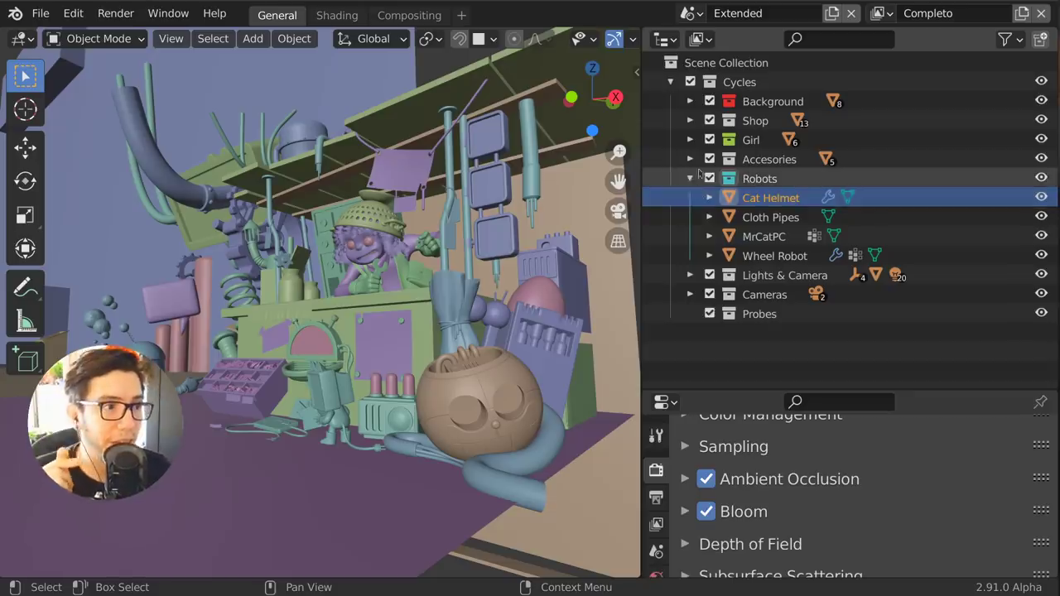
left_click(689, 139)
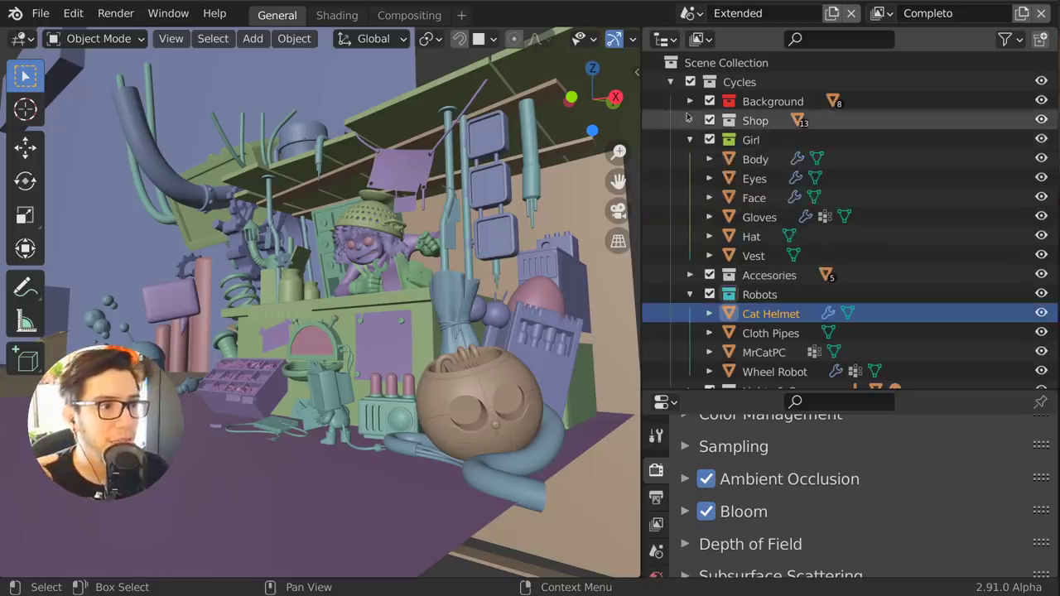
left_click(750, 139)
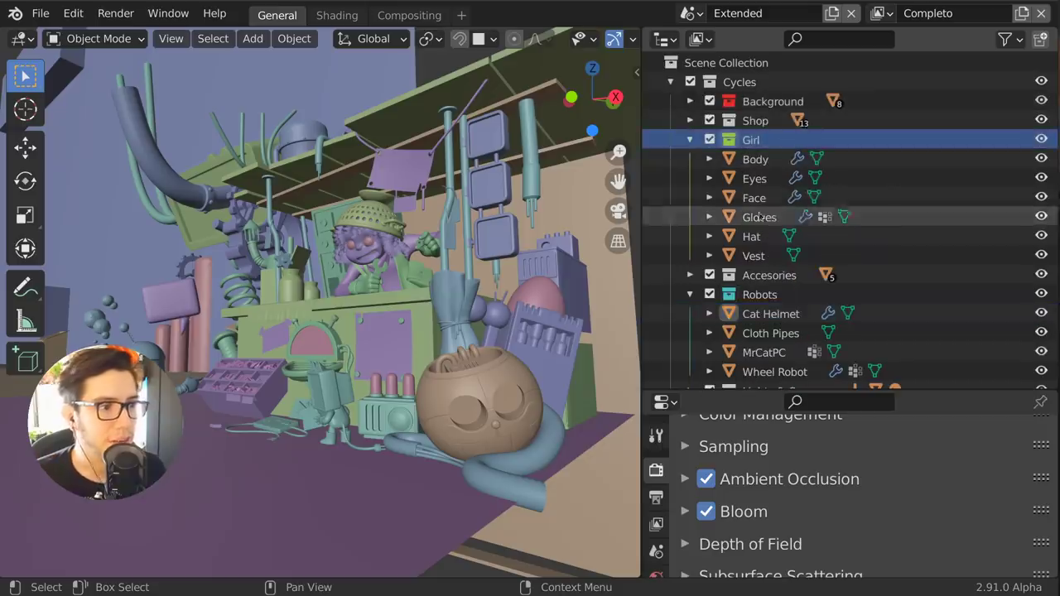
left_click(759, 295)
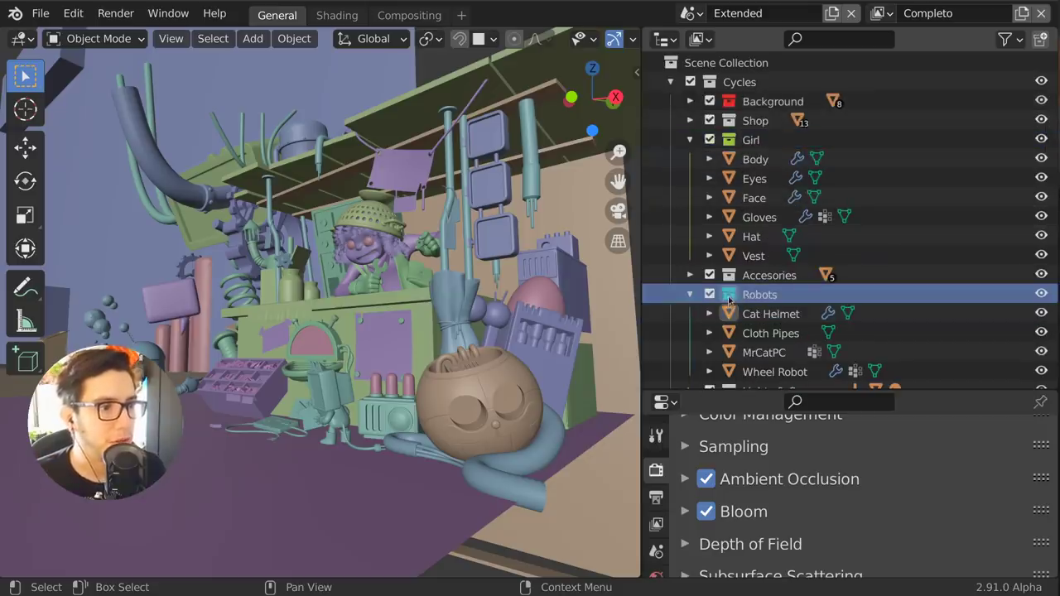
left_click(689, 295)
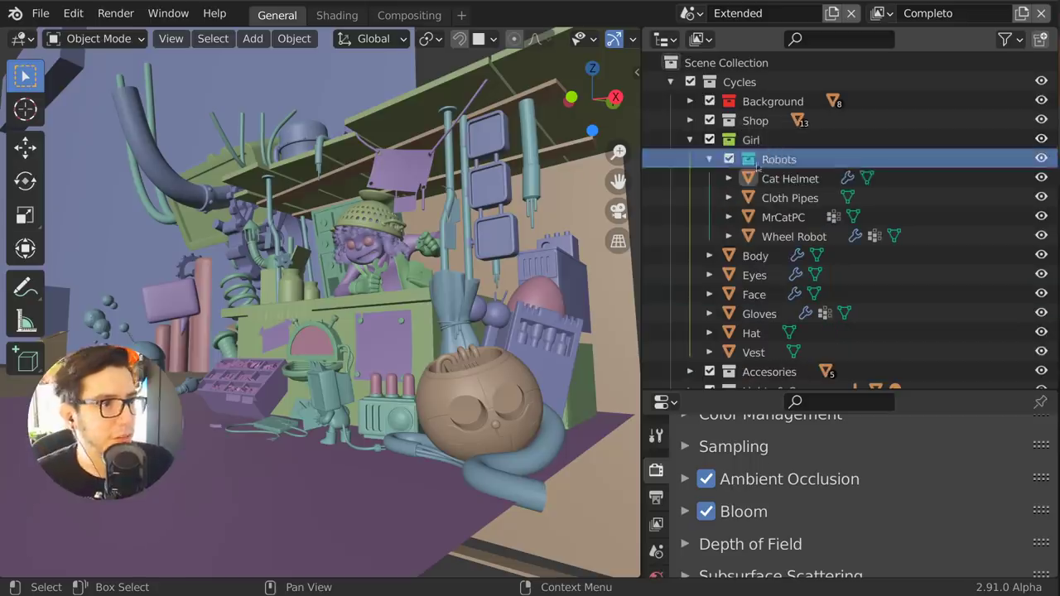
left_click(709, 159)
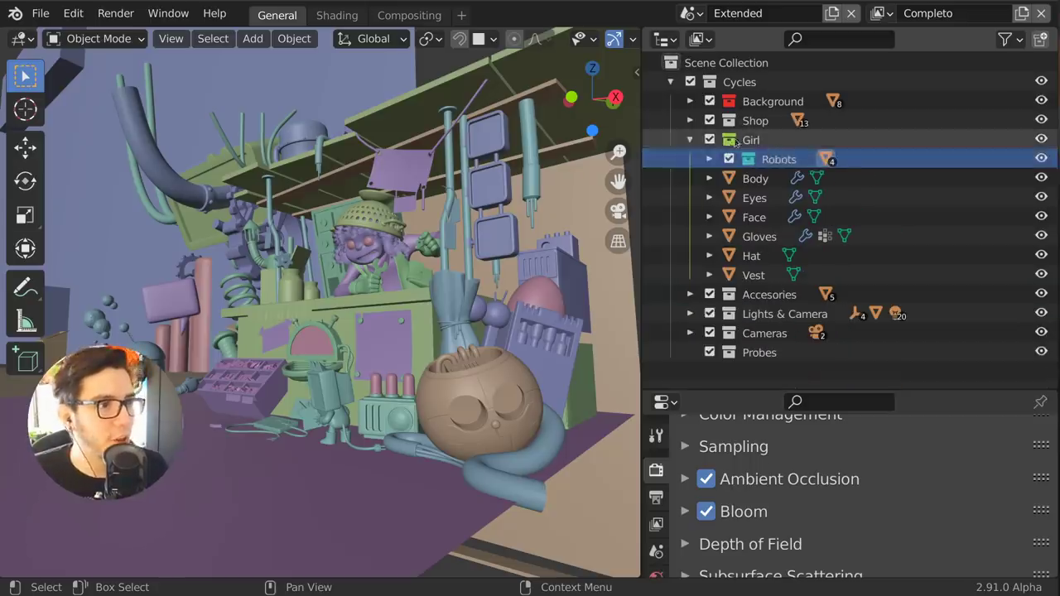
left_click(689, 140)
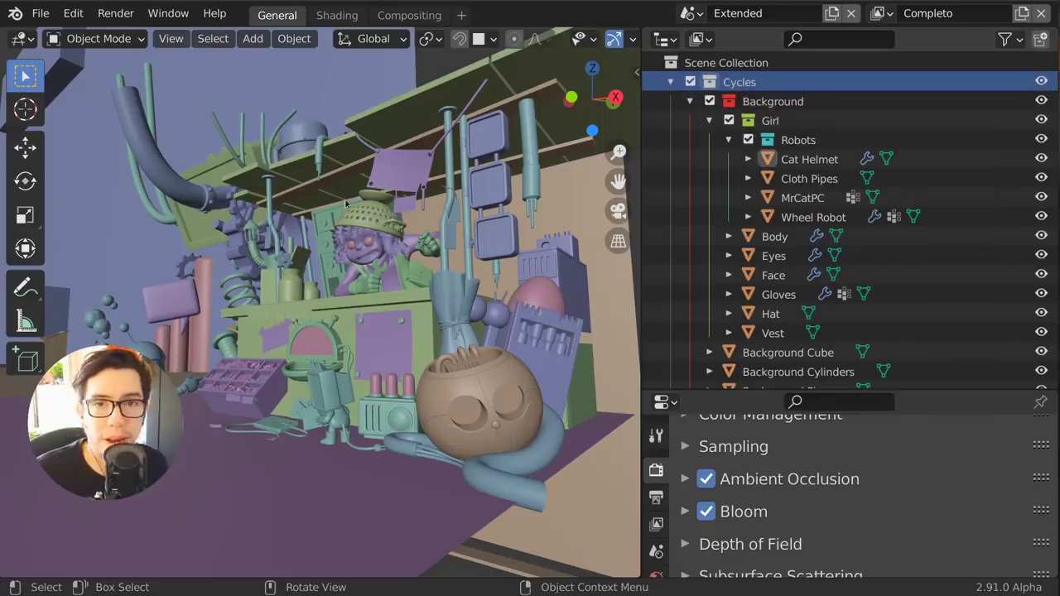
left_click(40, 14)
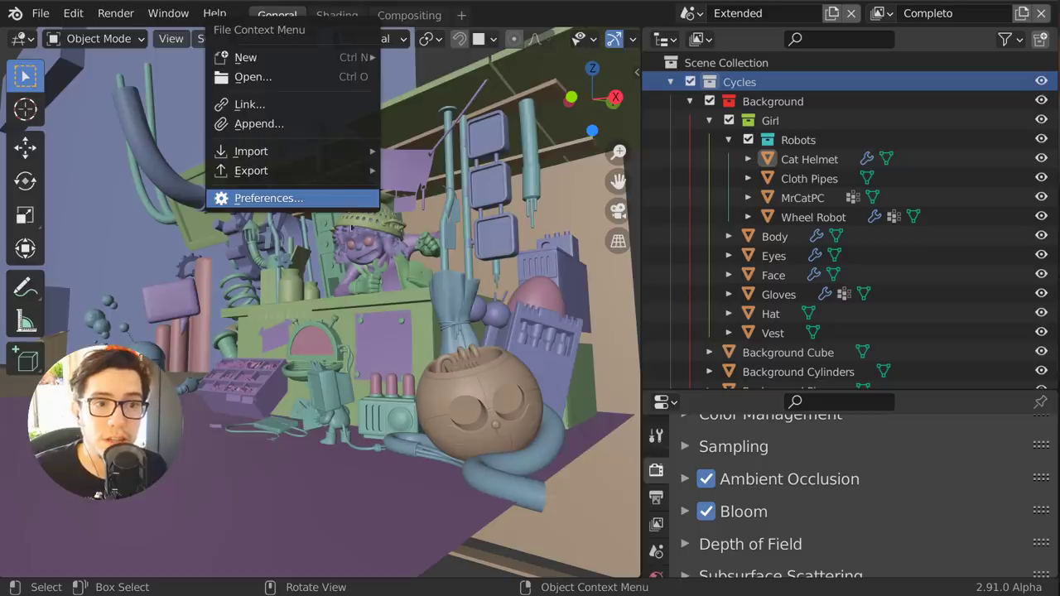
left_click(268, 199)
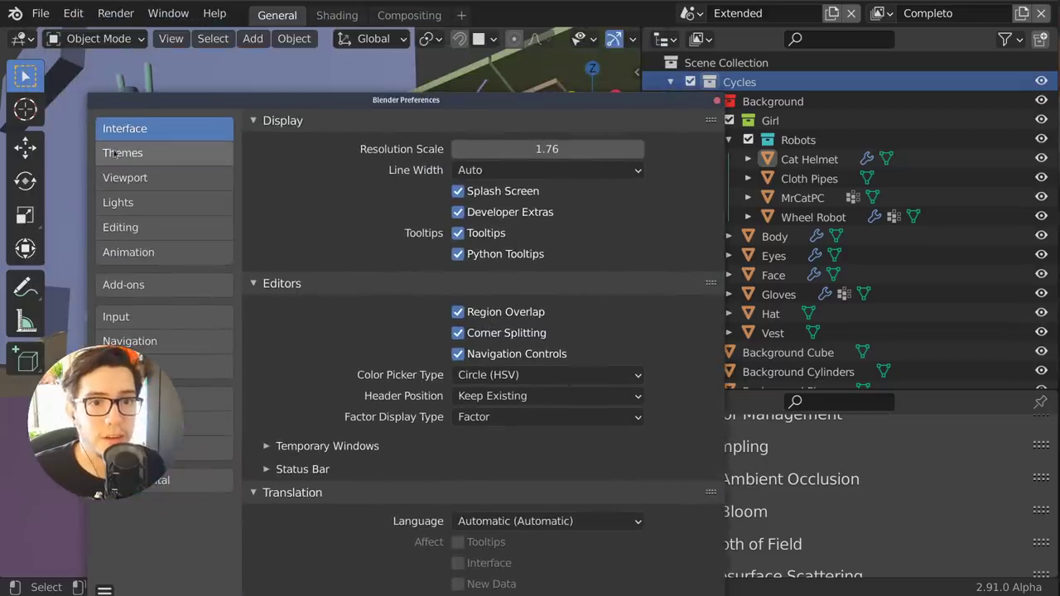
left_click(123, 153)
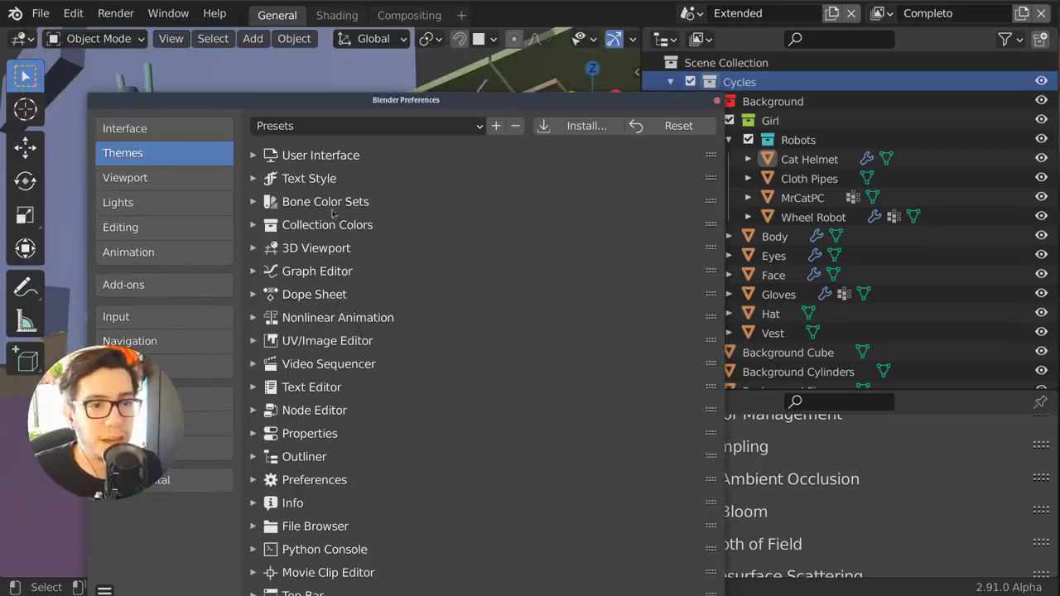
left_click(327, 225)
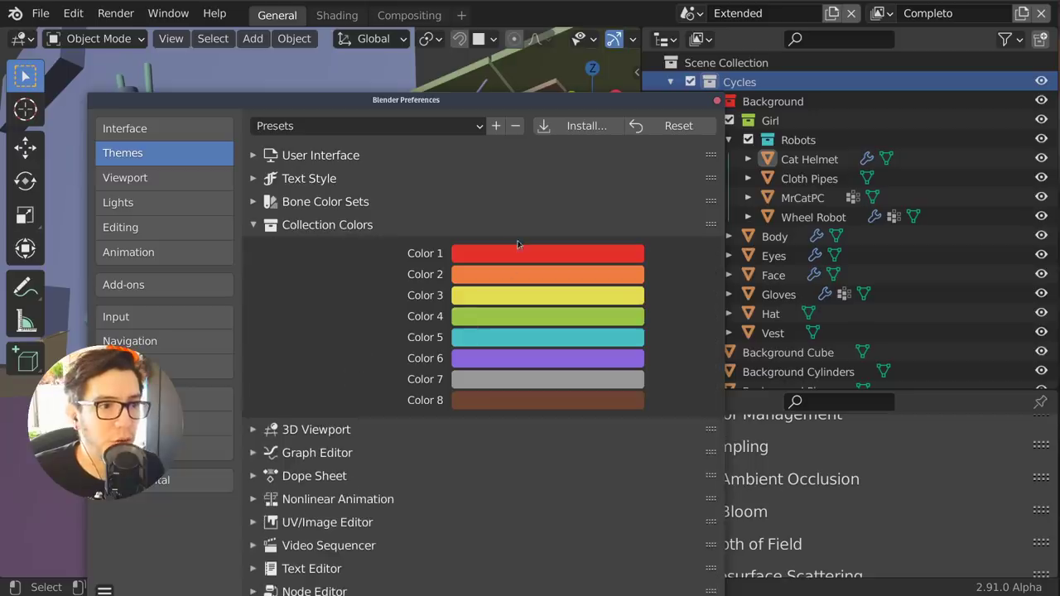
left_click(547, 253)
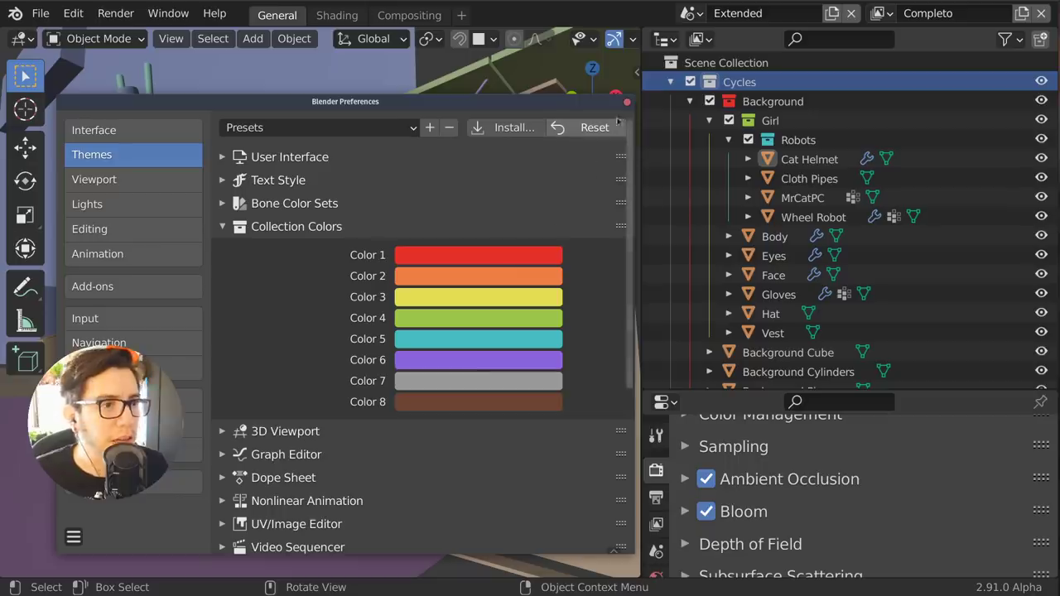
mouse_move(594, 70)
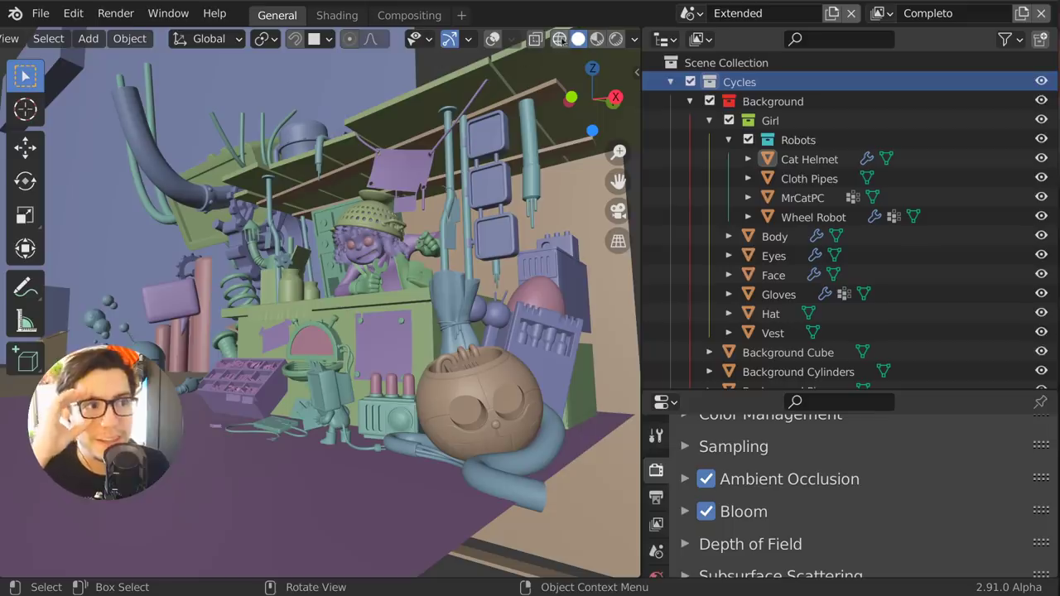
- Switch the viewport to Wireframe shading with wire Color set to Object
left_click(560, 40)
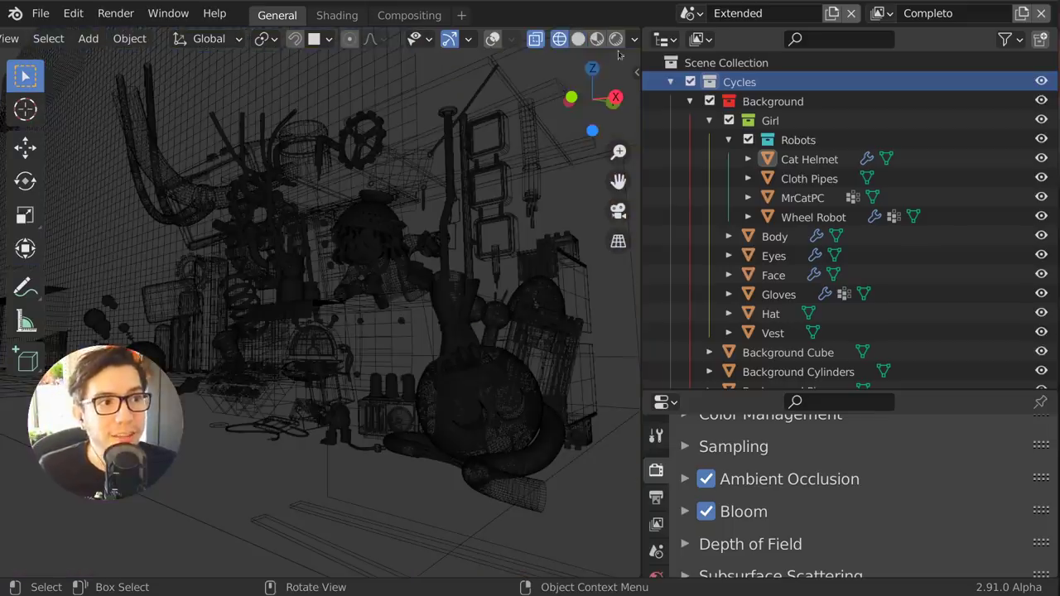
left_click(633, 40)
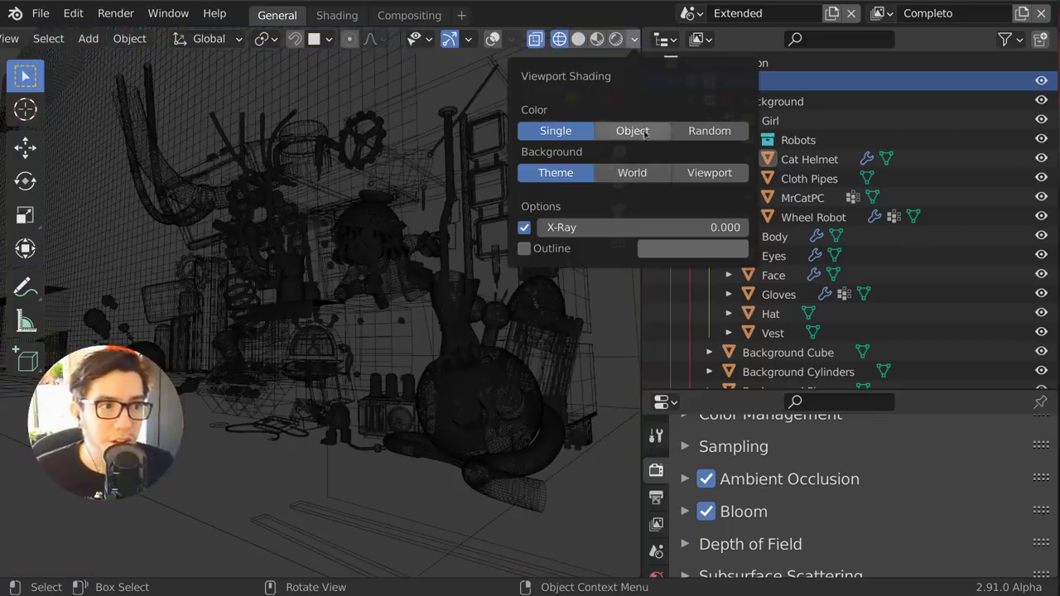
left_click(709, 129)
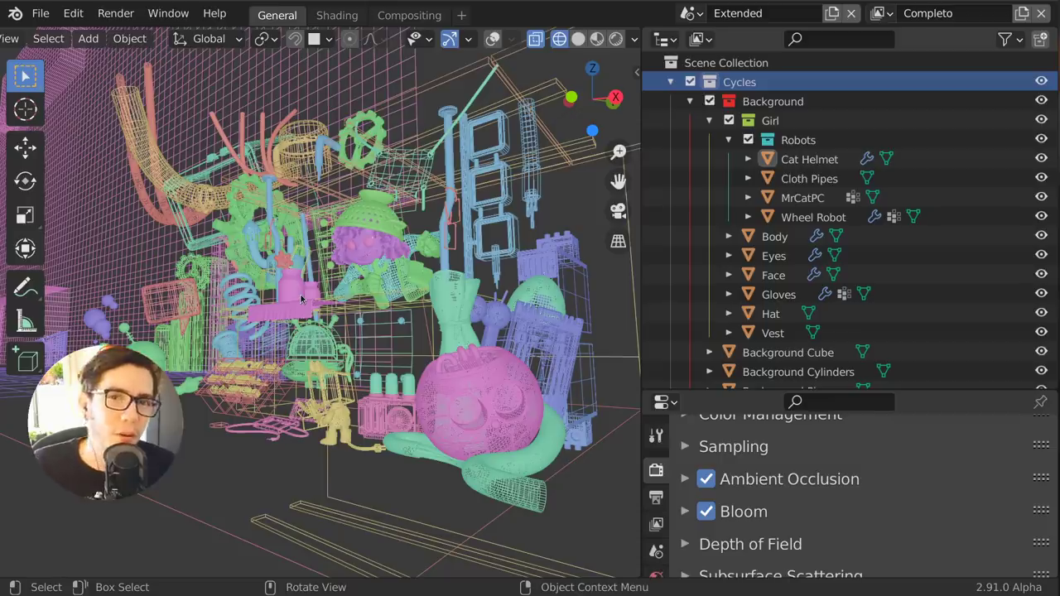
- Select Robots and Cat Helmet in the Outliner, then collapse the Robots collection
left_click(798, 139)
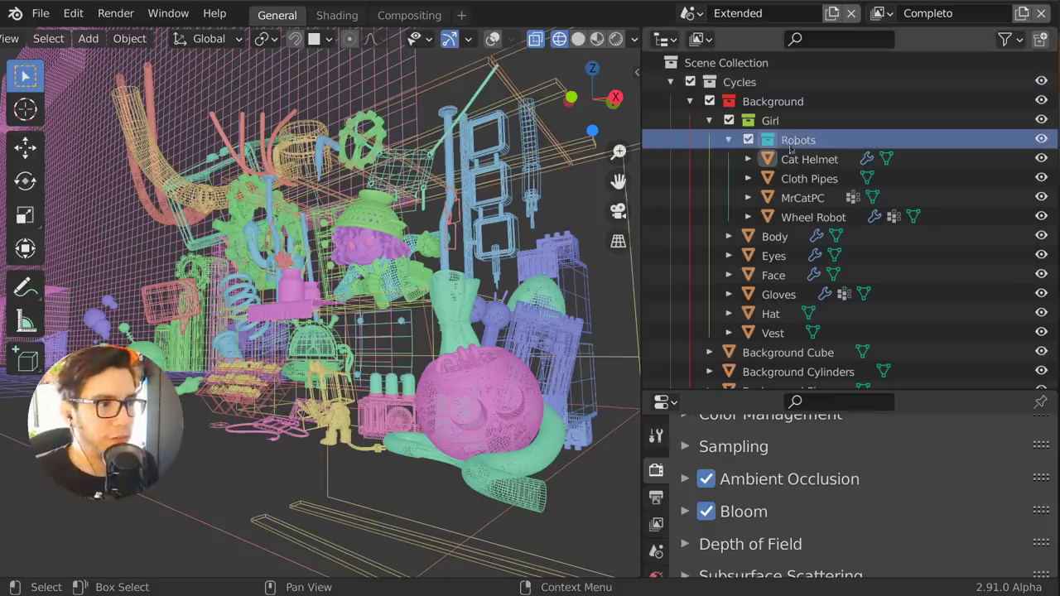
left_click(809, 159)
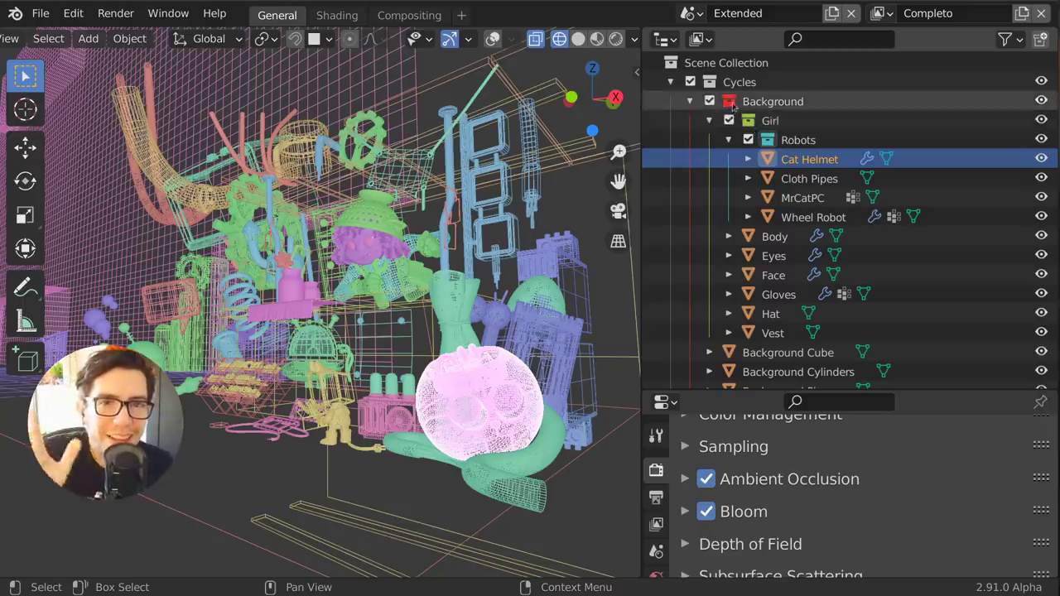
left_click(729, 139)
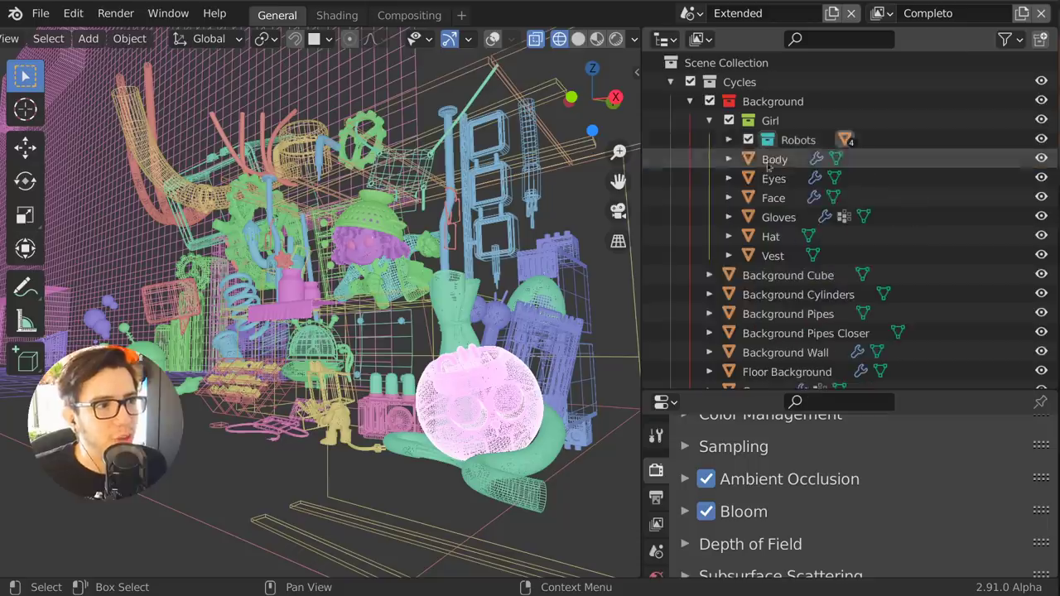
left_click(729, 139)
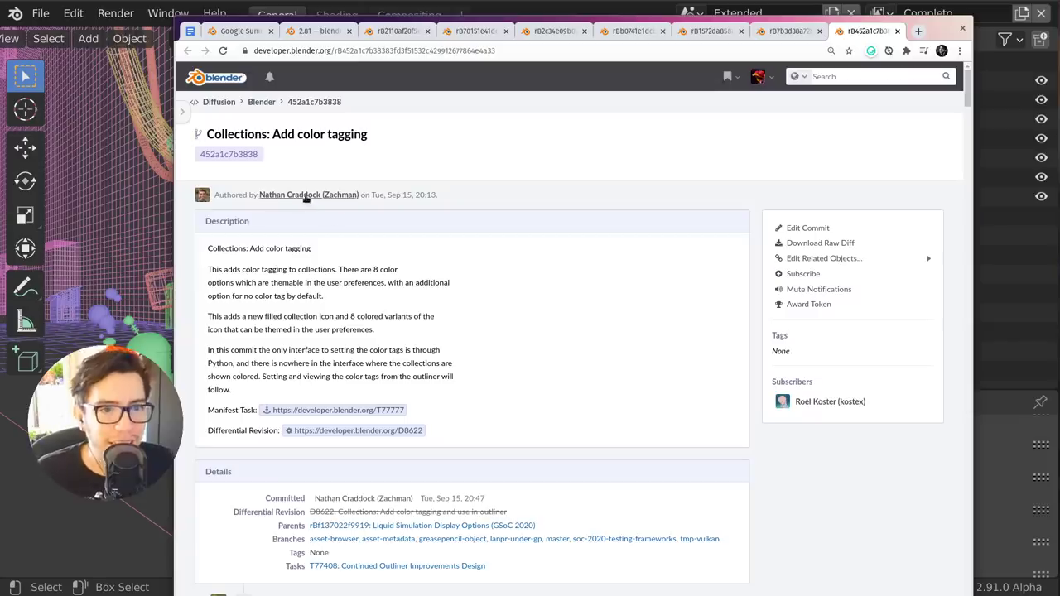
- Open the 'Collections: Add color tagging' commit author's profile page
left_click(308, 195)
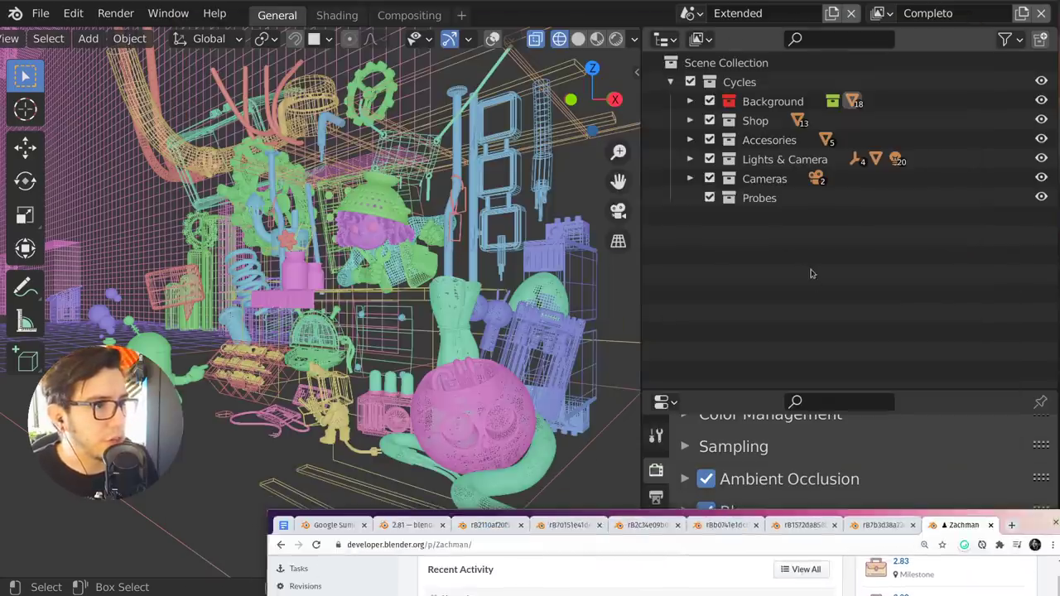
- Expand the Shop collection in the Outliner and scroll the Properties editor
left_click(689, 120)
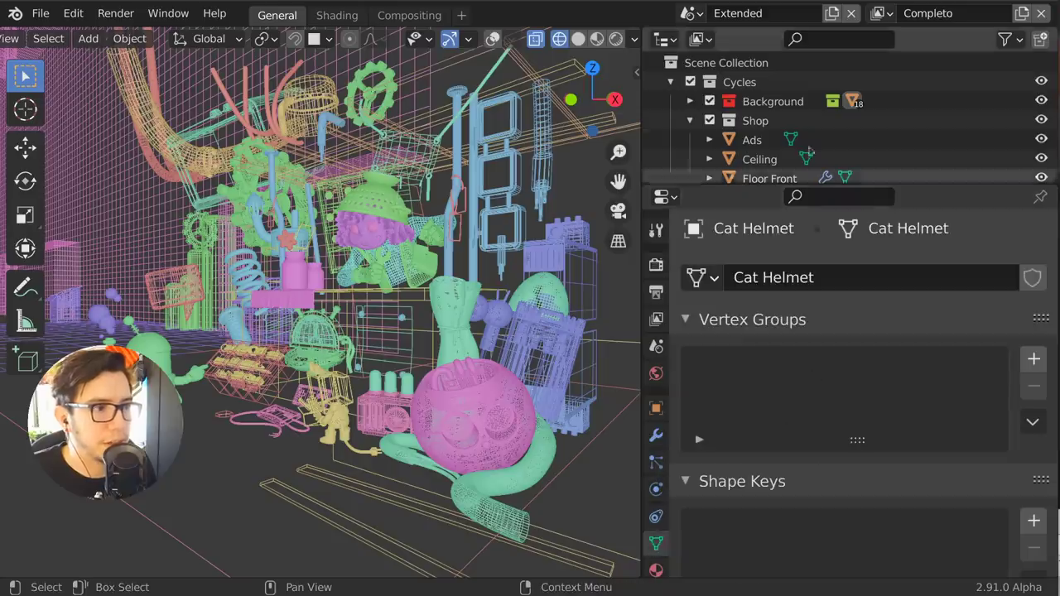
scroll("down", 3)
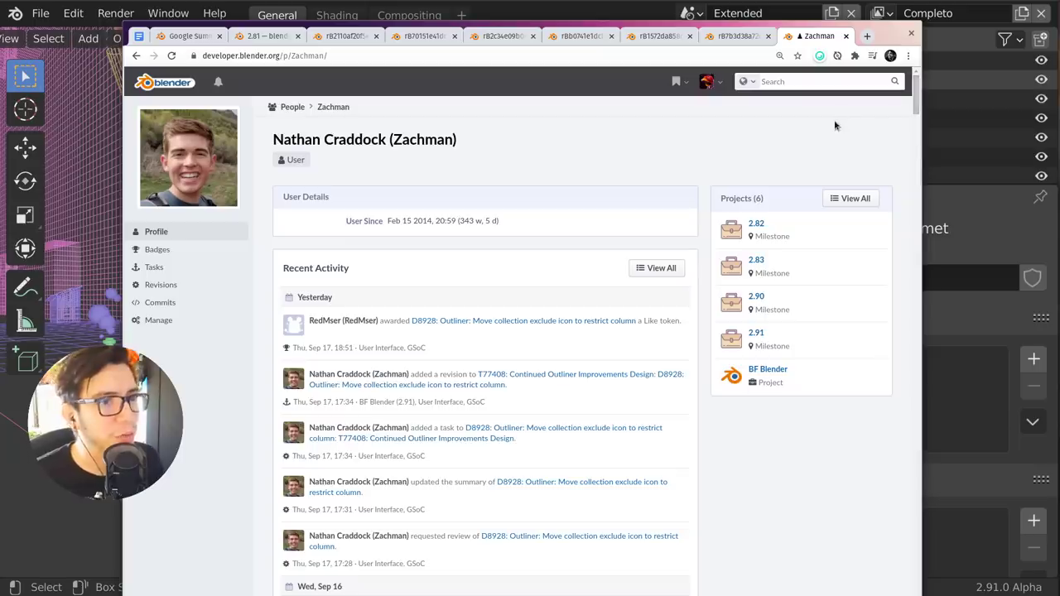
mouse_move(831, 123)
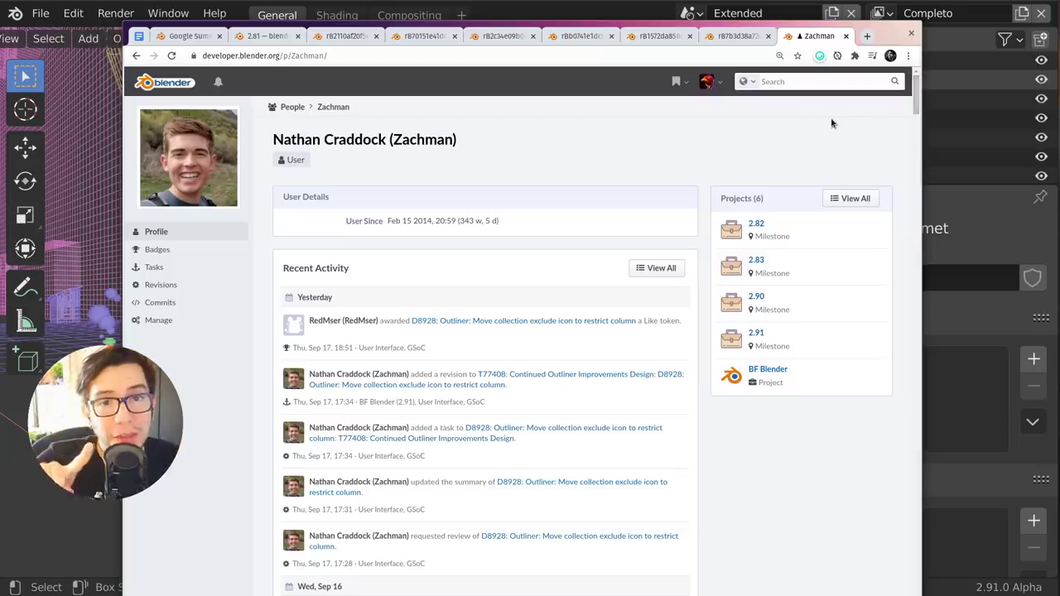